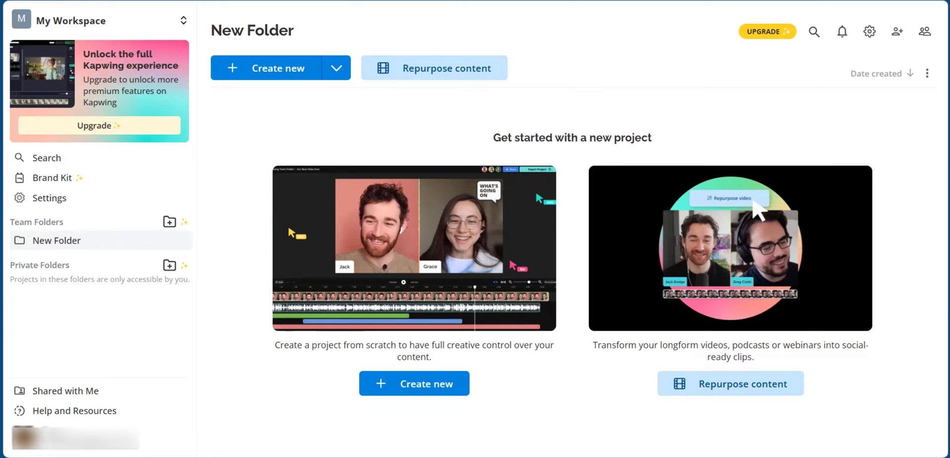
{"action": "mouse_move", "coordinate": [660, 100]}
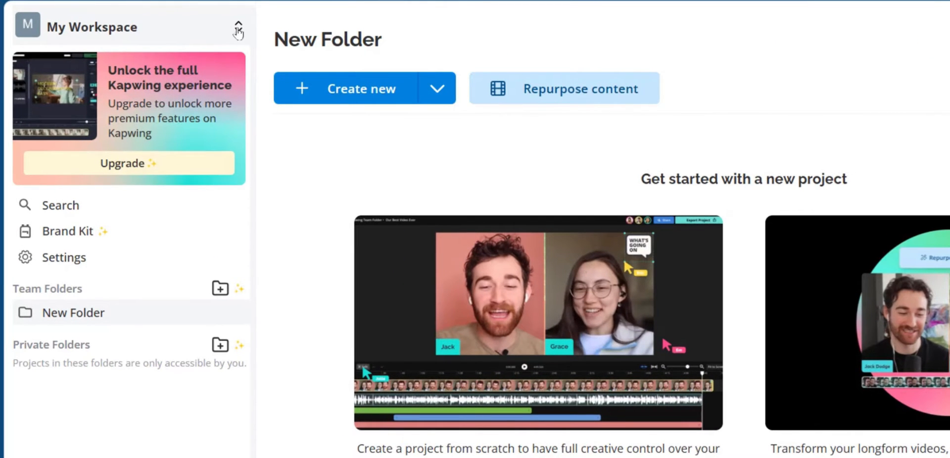
Show the My Workspace dropdown with its free plan and dark mode toggle
{"action": "left_click", "coordinate": [238, 28]}
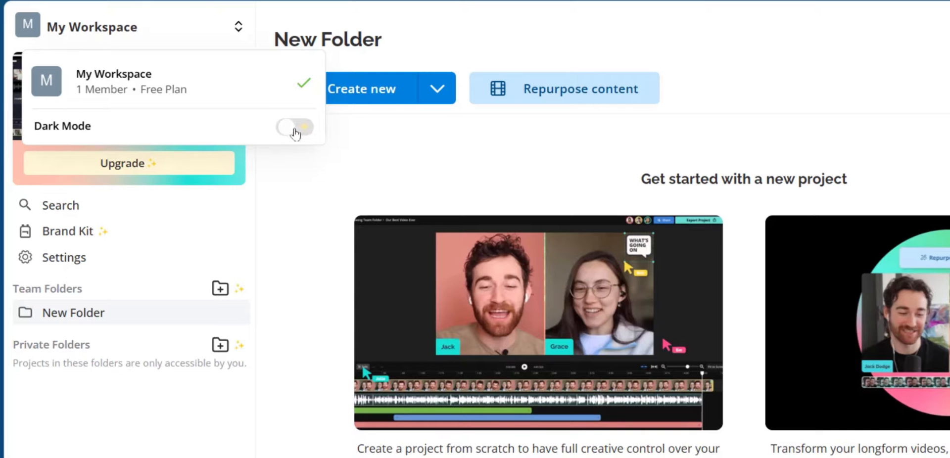
Turn on Dark Mode for the whole workspace interface
{"action": "left_click", "coordinate": [294, 127]}
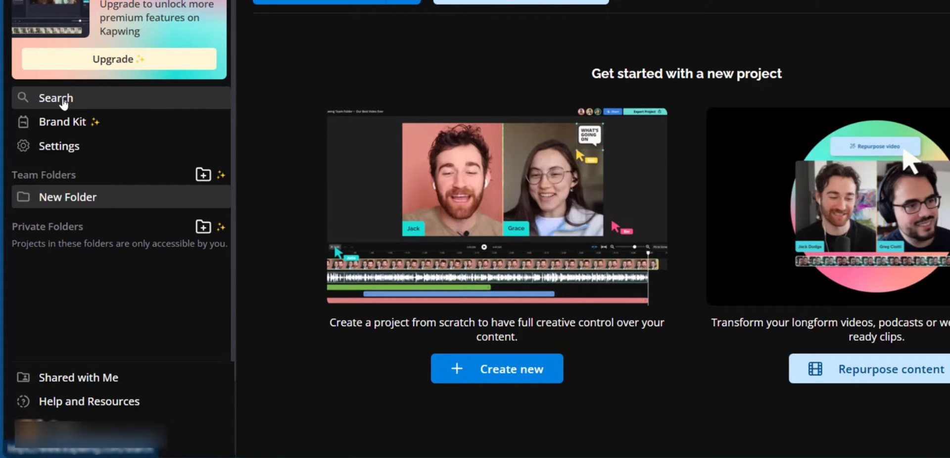
{"action": "mouse_move", "coordinate": [76, 121]}
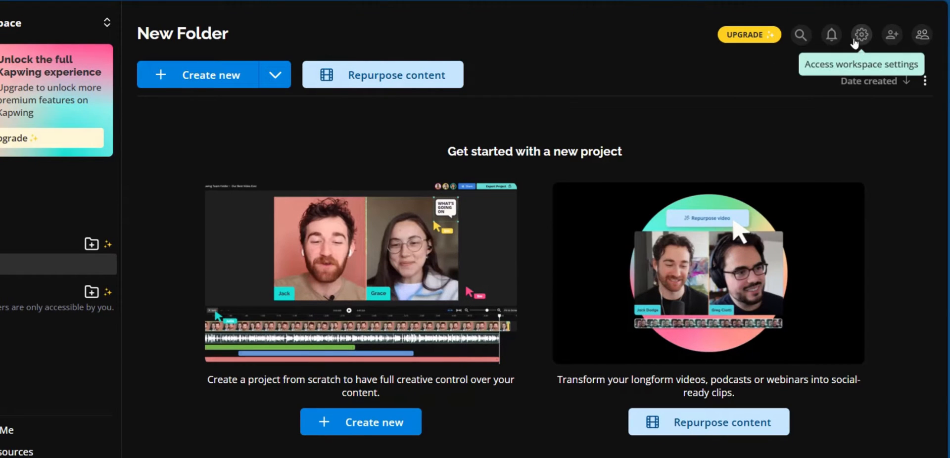
{"action": "mouse_move", "coordinate": [517, 61]}
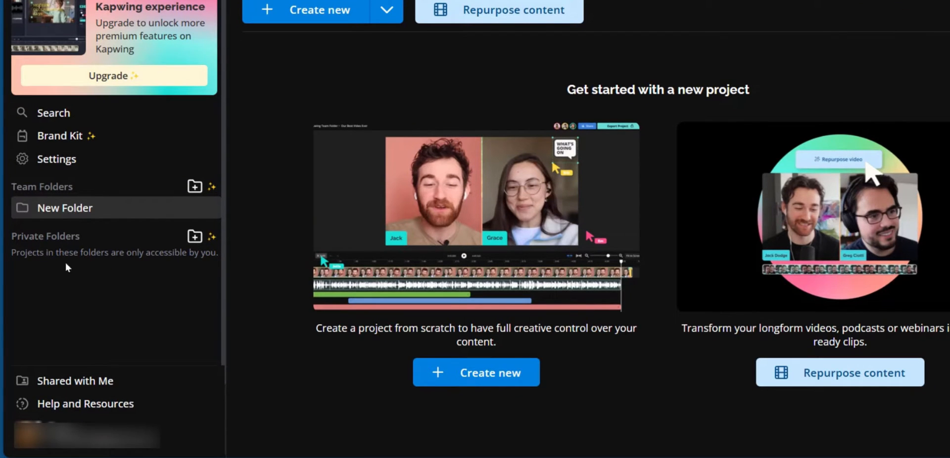
{"action": "mouse_move", "coordinate": [52, 200]}
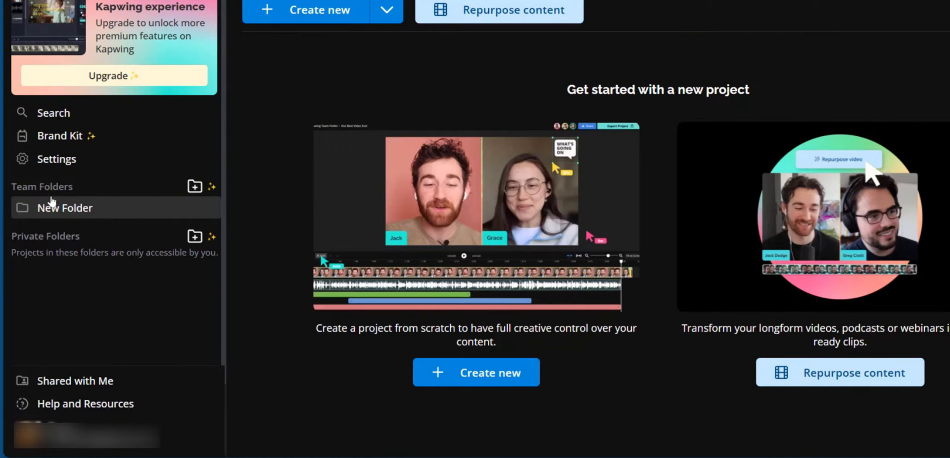
{"action": "mouse_move", "coordinate": [66, 230]}
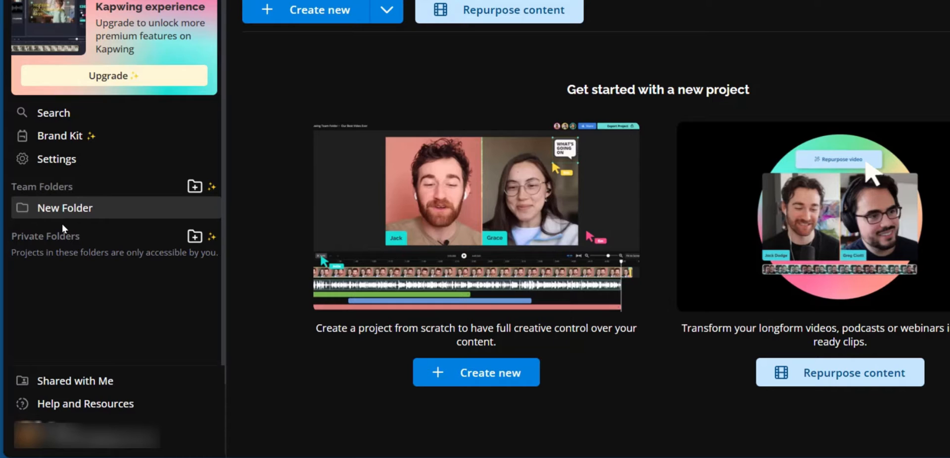
{"action": "mouse_move", "coordinate": [51, 271]}
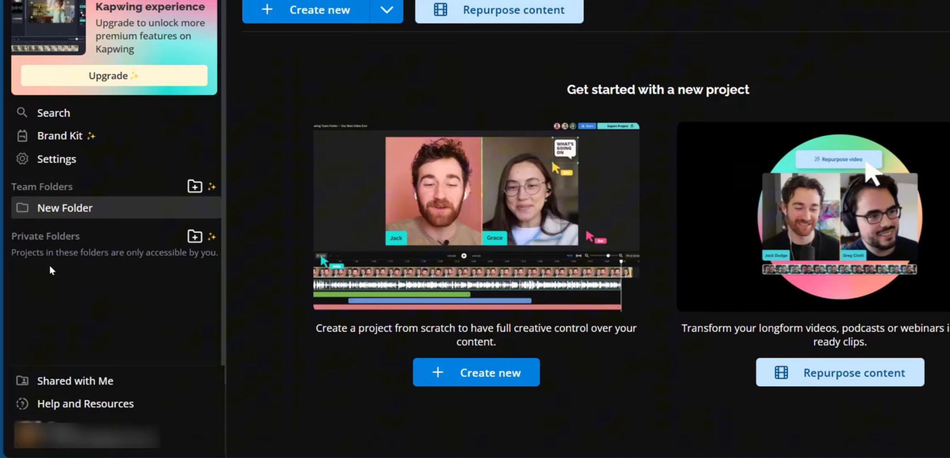
{"action": "mouse_move", "coordinate": [49, 301]}
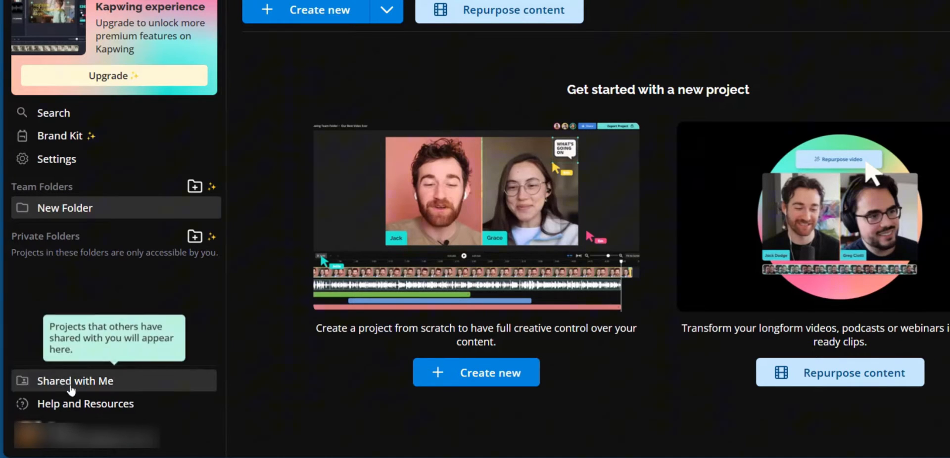
Go to Shared with Me, which lists no shared projects yet
{"action": "left_click", "coordinate": [75, 381]}
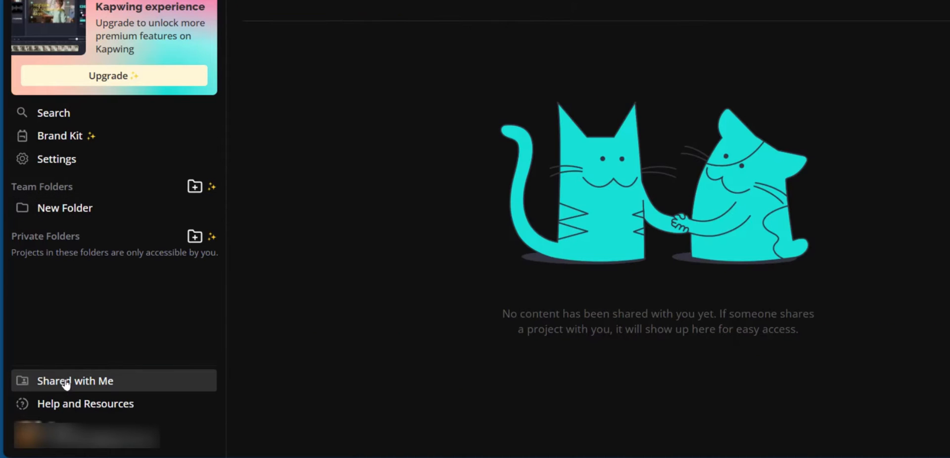
{"action": "mouse_move", "coordinate": [85, 404]}
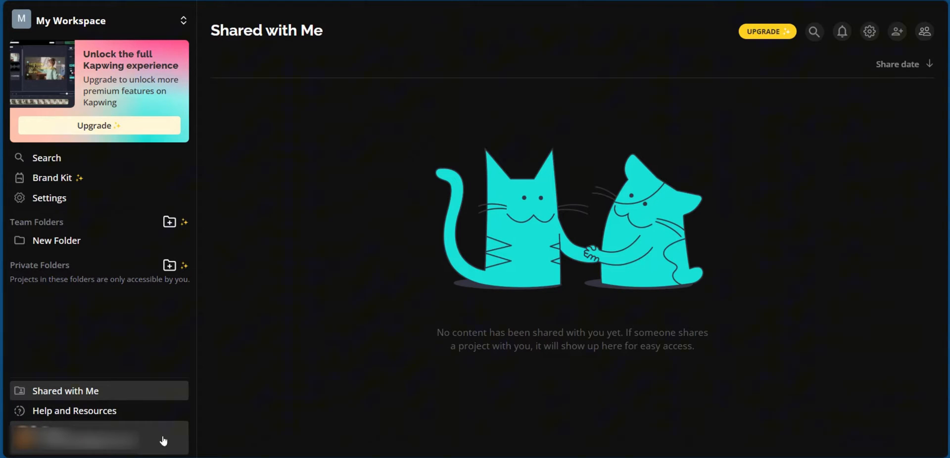
In Account Settings, try the light theme, return to dark, and review notifications and connected accounts
{"action": "left_click", "coordinate": [97, 438]}
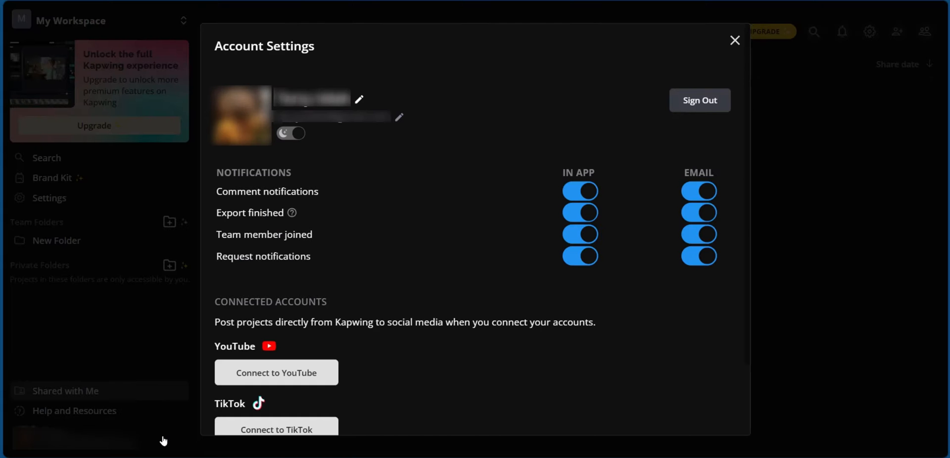
{"action": "mouse_move", "coordinate": [435, 210]}
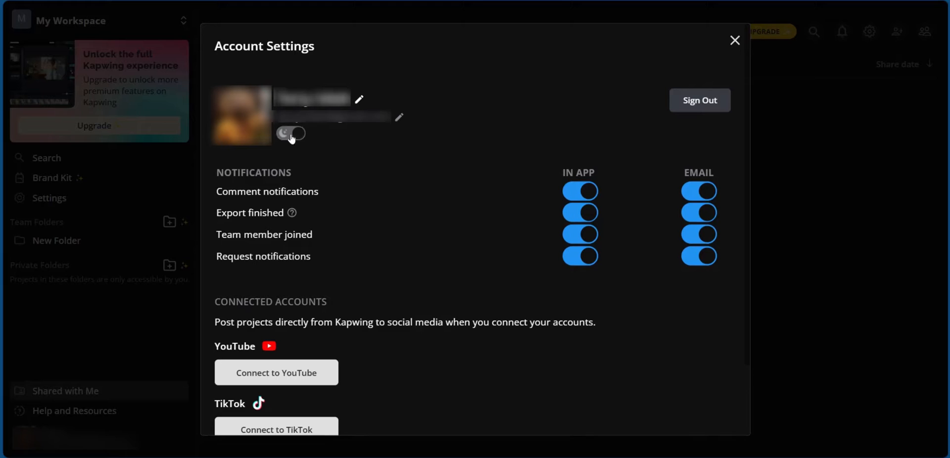
{"action": "left_click", "coordinate": [291, 134]}
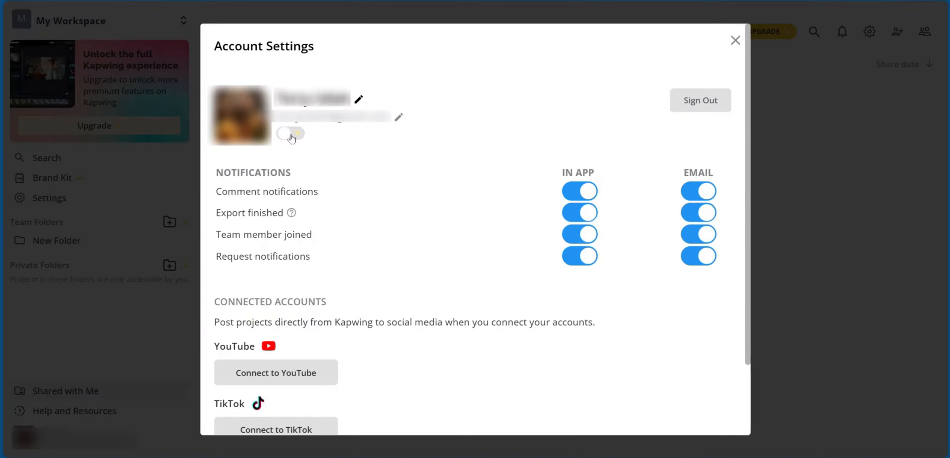
{"action": "left_click", "coordinate": [291, 133]}
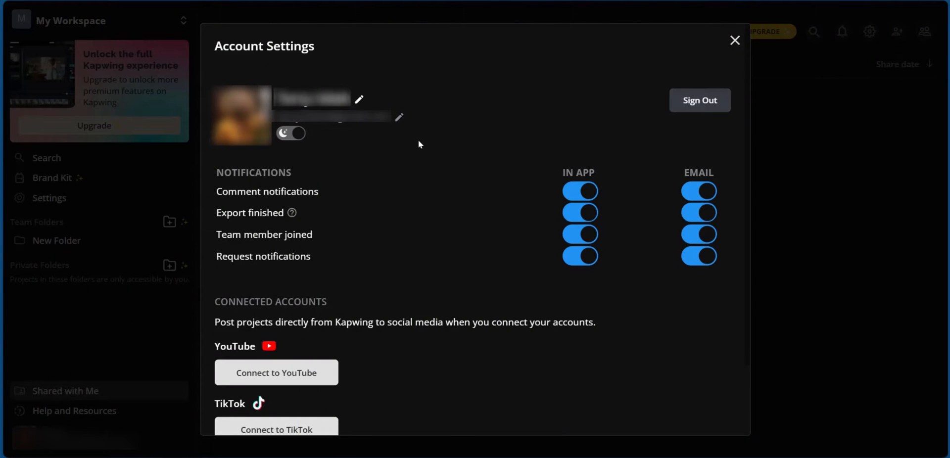
{"action": "mouse_move", "coordinate": [695, 121]}
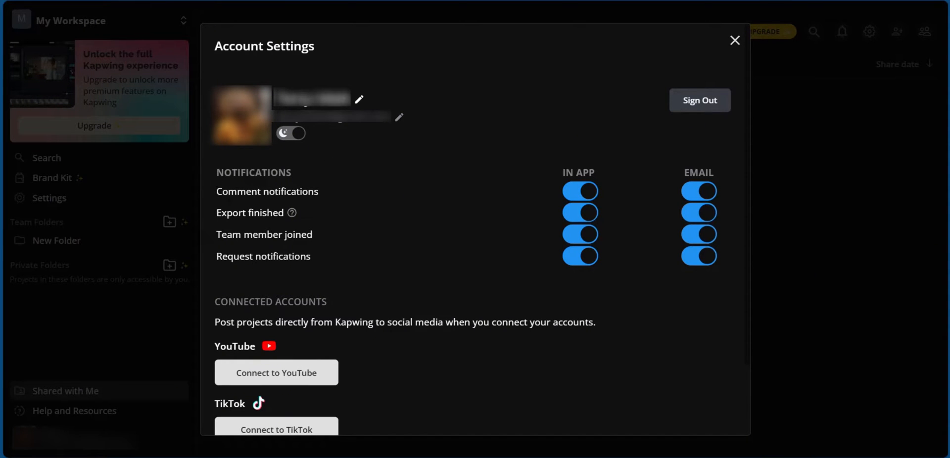
{"action": "mouse_move", "coordinate": [451, 221]}
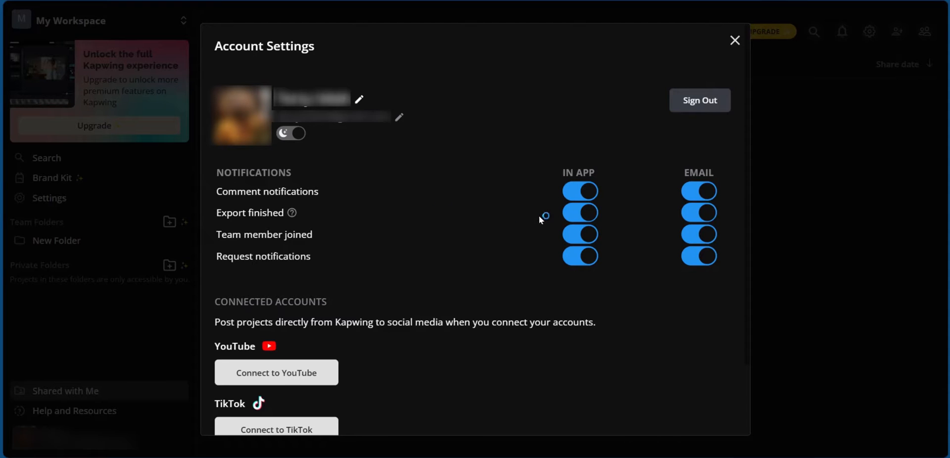
{"action": "mouse_move", "coordinate": [673, 182]}
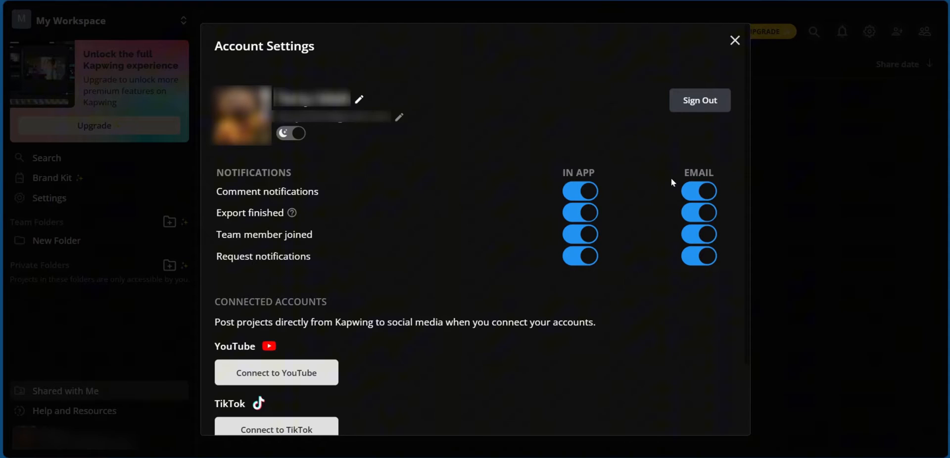
{"action": "scroll", "scroll_direction": "down", "scroll_amount": 3}
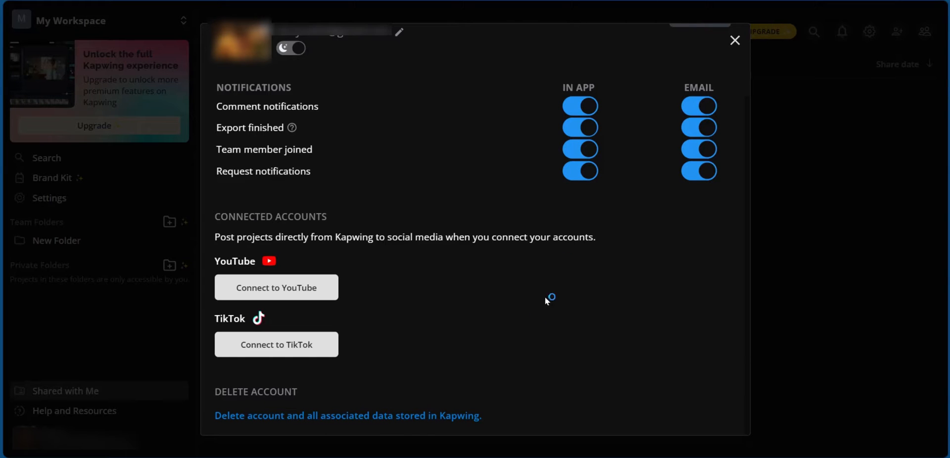
Close Account Settings and show the Pro, Business and Enterprise upgrade plans with annual pricing
{"action": "left_click", "coordinate": [733, 39]}
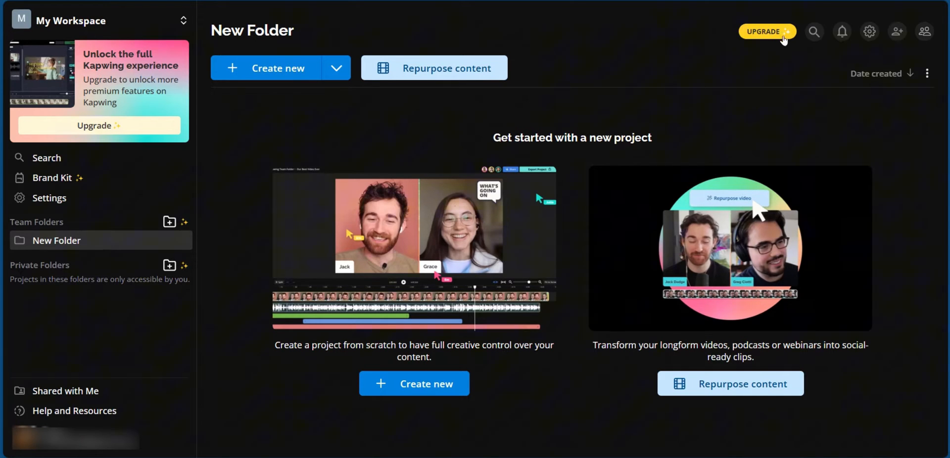
{"action": "mouse_move", "coordinate": [773, 40]}
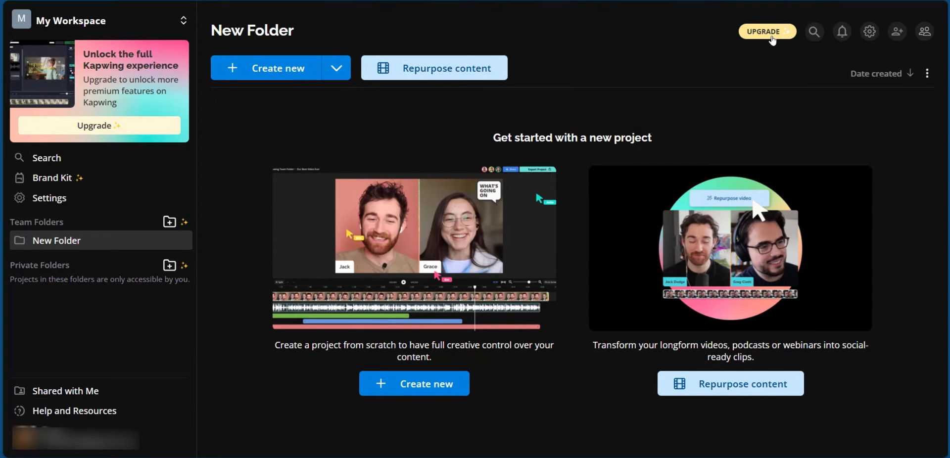
{"action": "left_click", "coordinate": [767, 31]}
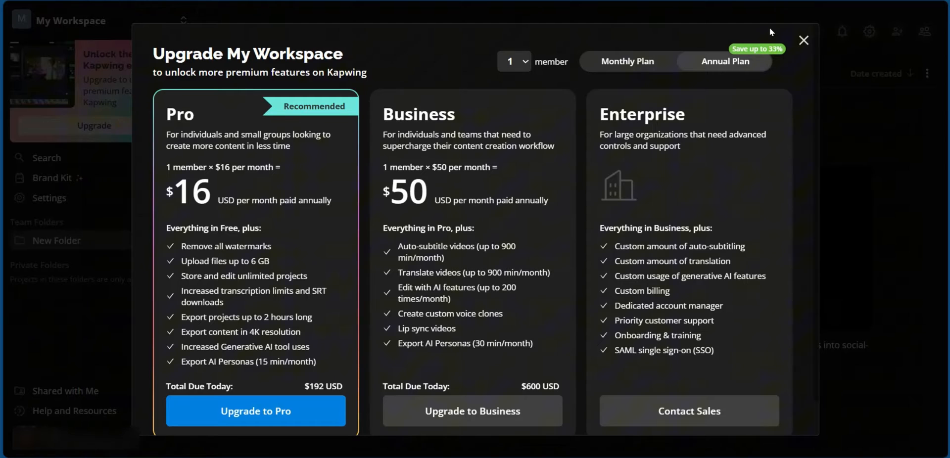
{"action": "mouse_move", "coordinate": [687, 68]}
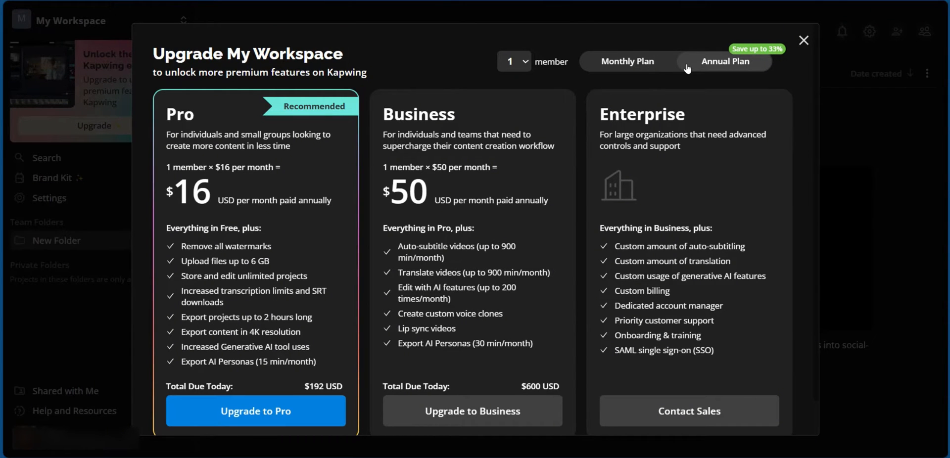
{"action": "mouse_move", "coordinate": [704, 96]}
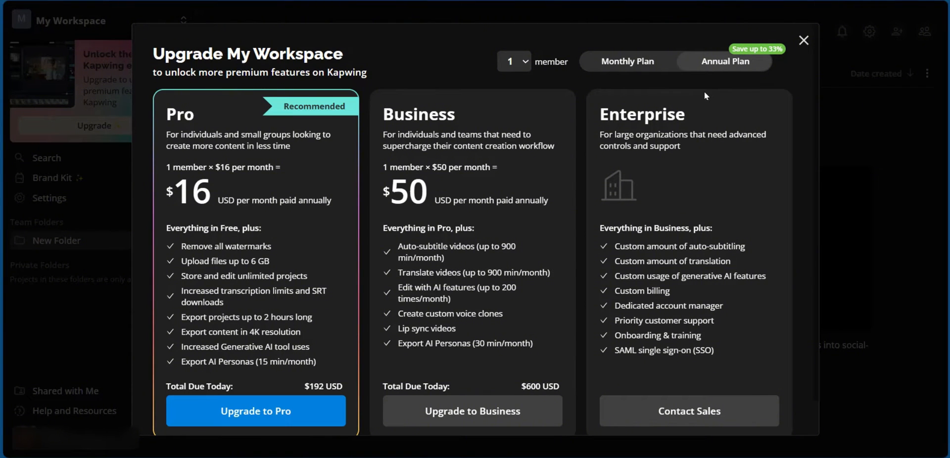
{"action": "mouse_move", "coordinate": [190, 100]}
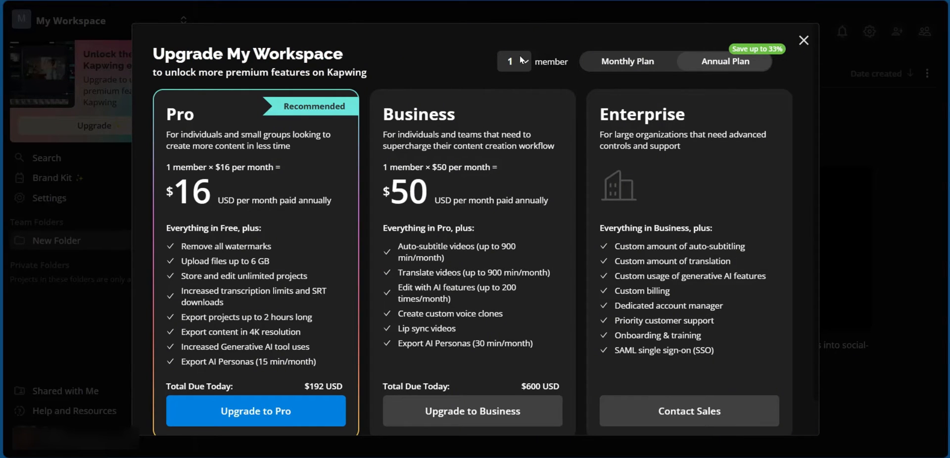
{"action": "mouse_move", "coordinate": [601, 74]}
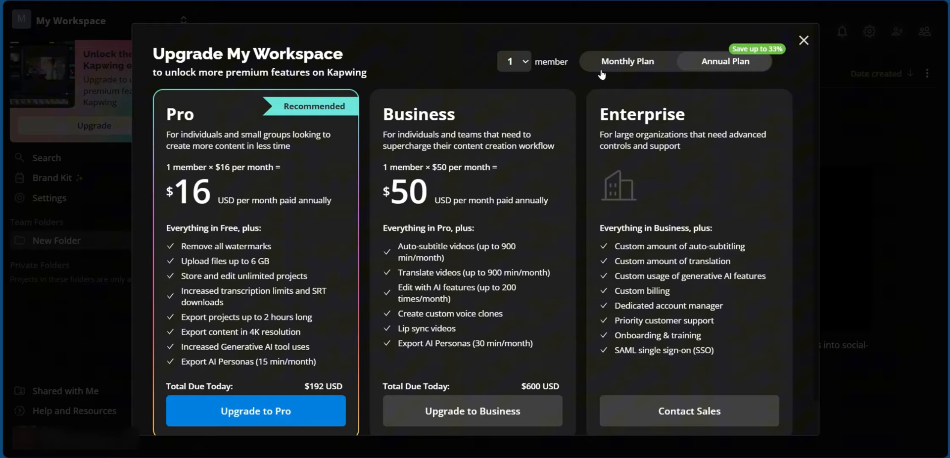
Compare monthly plan prices, then go to the workspace Members page with its invite link
{"action": "left_click", "coordinate": [803, 39]}
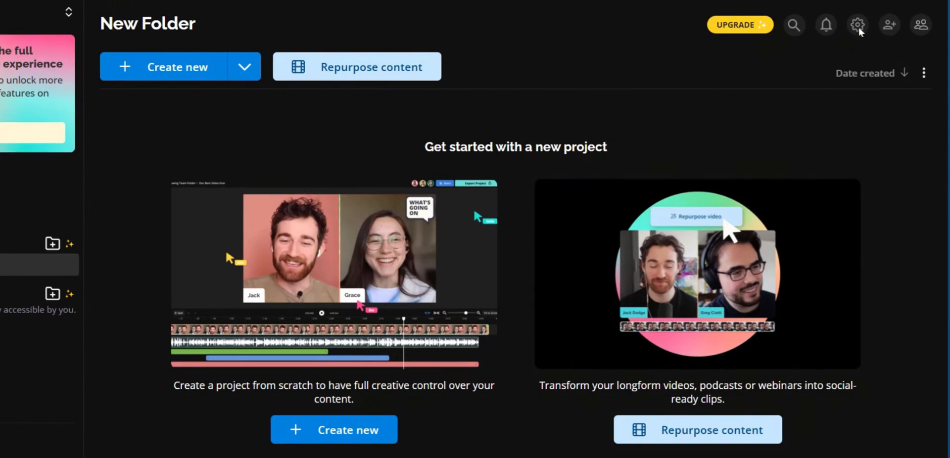
{"action": "mouse_move", "coordinate": [890, 25]}
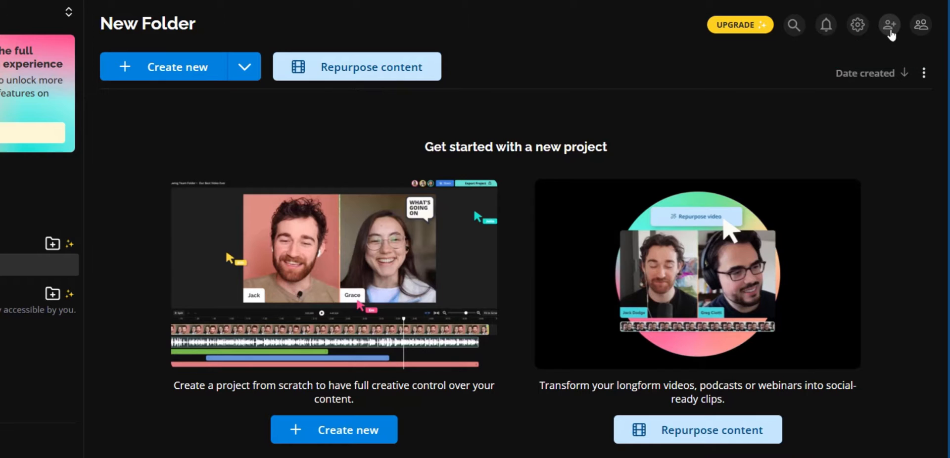
{"action": "mouse_move", "coordinate": [889, 24]}
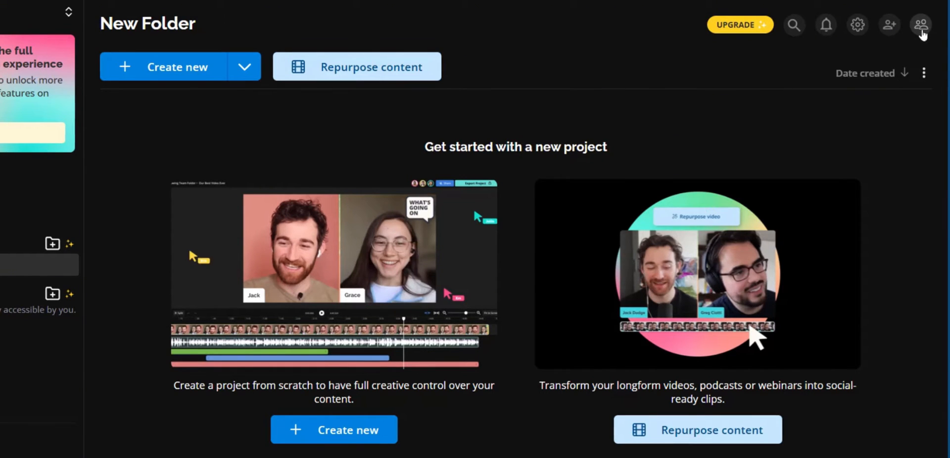
{"action": "mouse_move", "coordinate": [922, 25]}
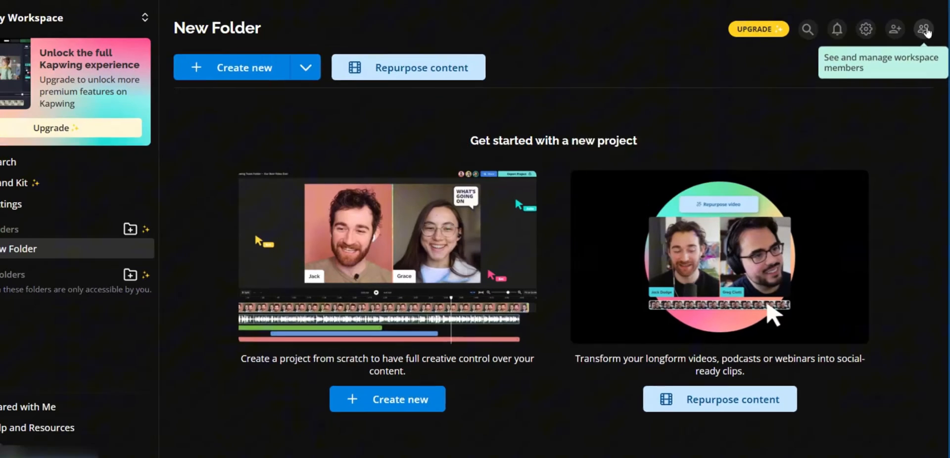
{"action": "left_click", "coordinate": [923, 29]}
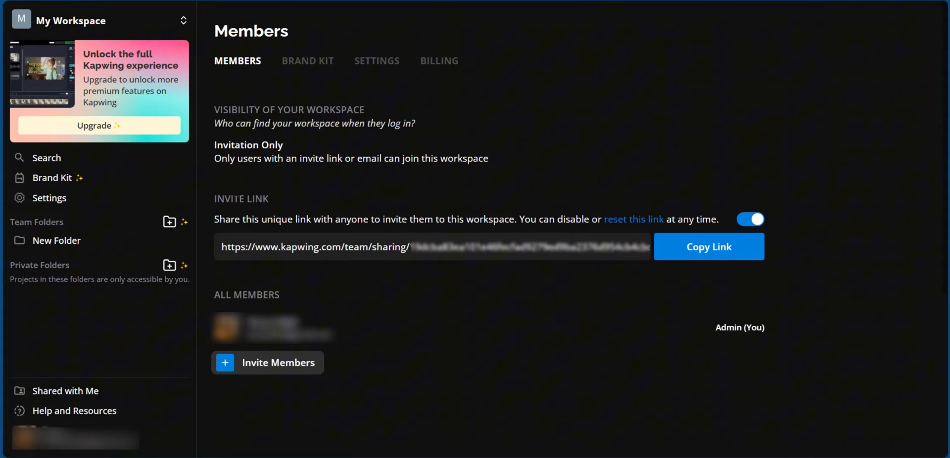
{"action": "mouse_move", "coordinate": [596, 297]}
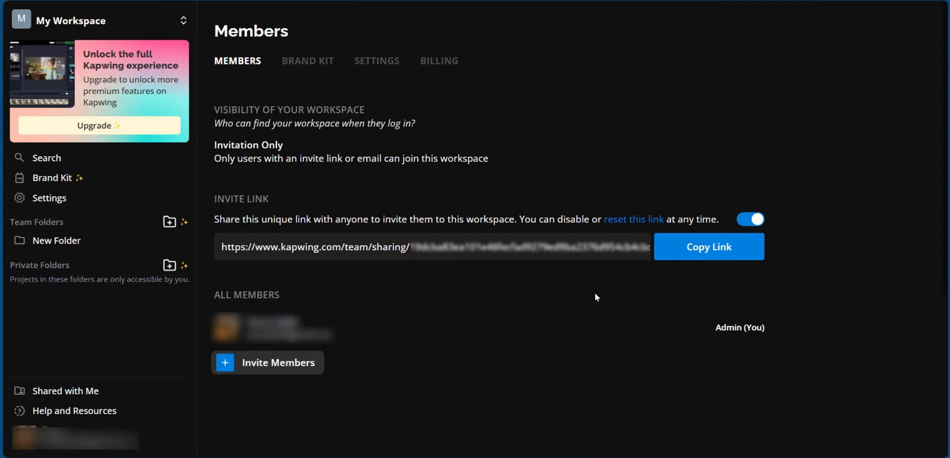
{"action": "mouse_move", "coordinate": [593, 301]}
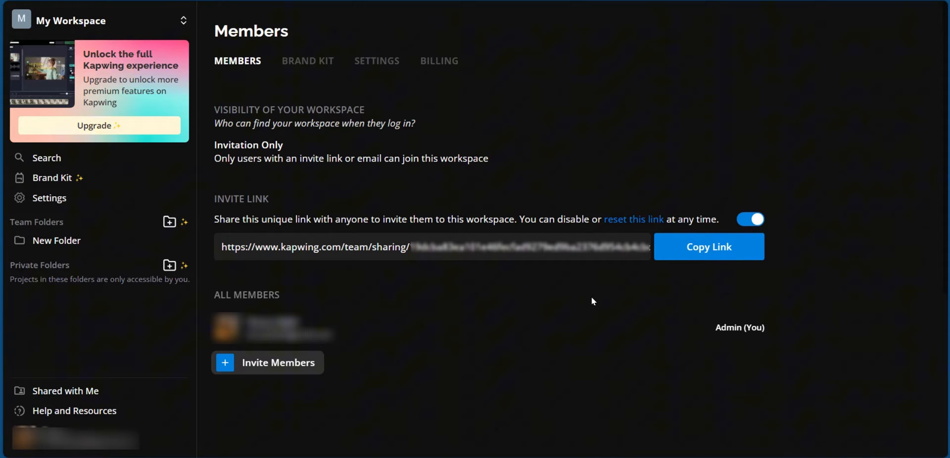
{"action": "mouse_move", "coordinate": [341, 270]}
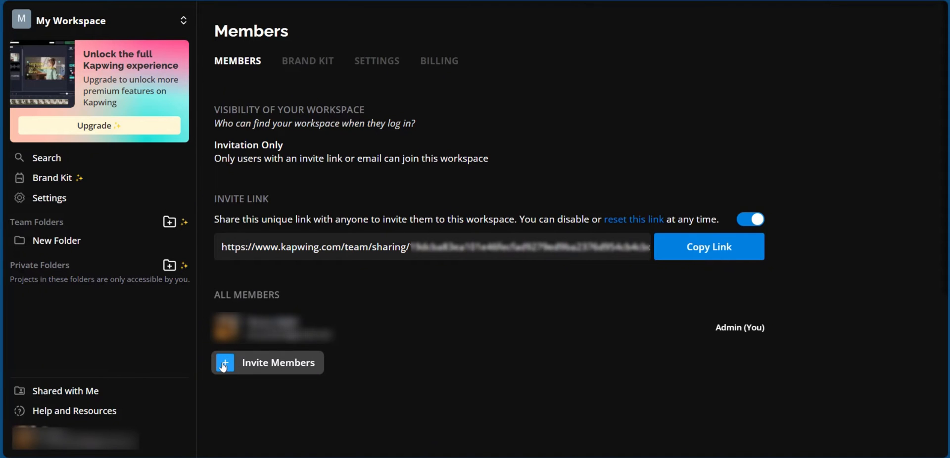
{"action": "mouse_move", "coordinate": [855, 413]}
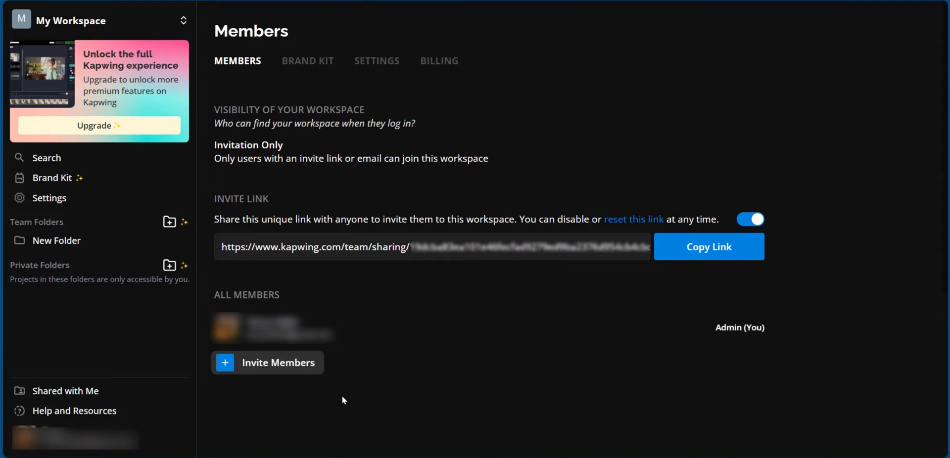
Return to the New Folder page under Team Folders
{"action": "left_click", "coordinate": [57, 241]}
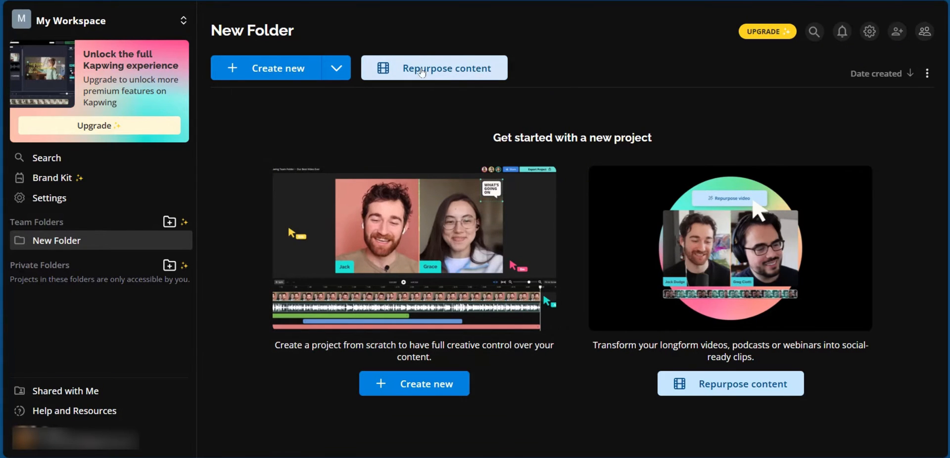
Start a new Repurpose content project offering upload, URL paste and sample recordings
{"action": "left_click", "coordinate": [433, 67]}
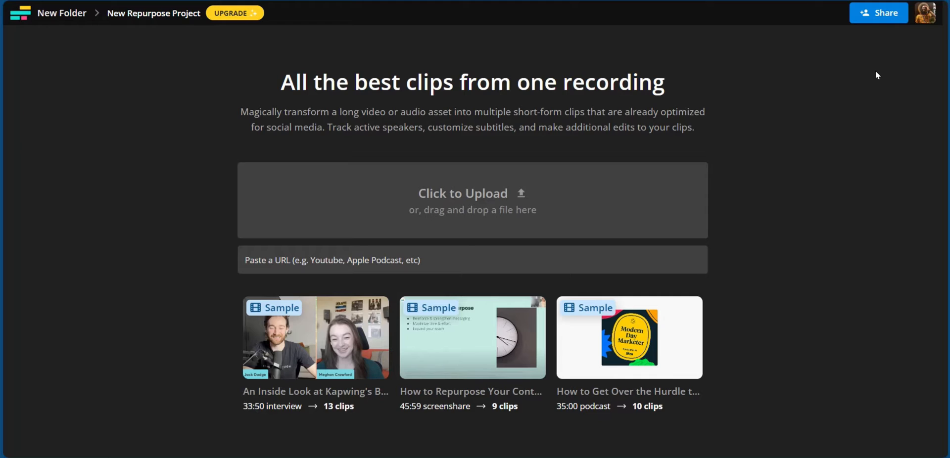
{"action": "mouse_move", "coordinate": [431, 218]}
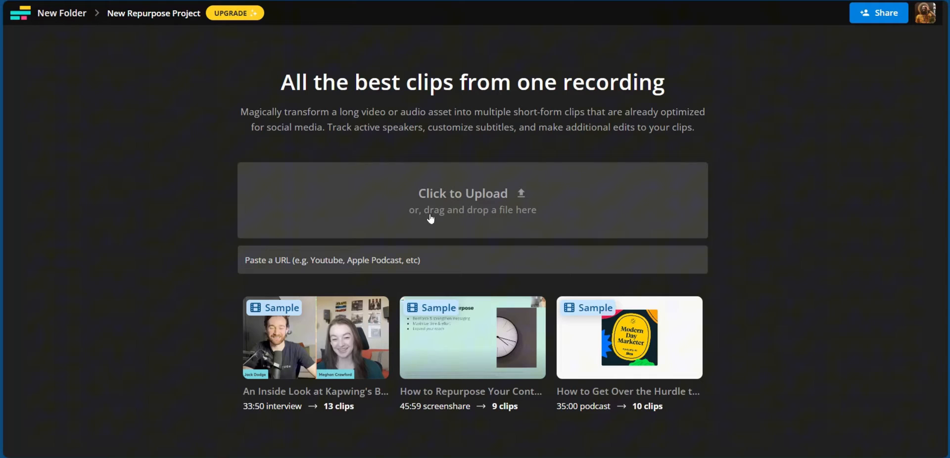
{"action": "mouse_move", "coordinate": [484, 222]}
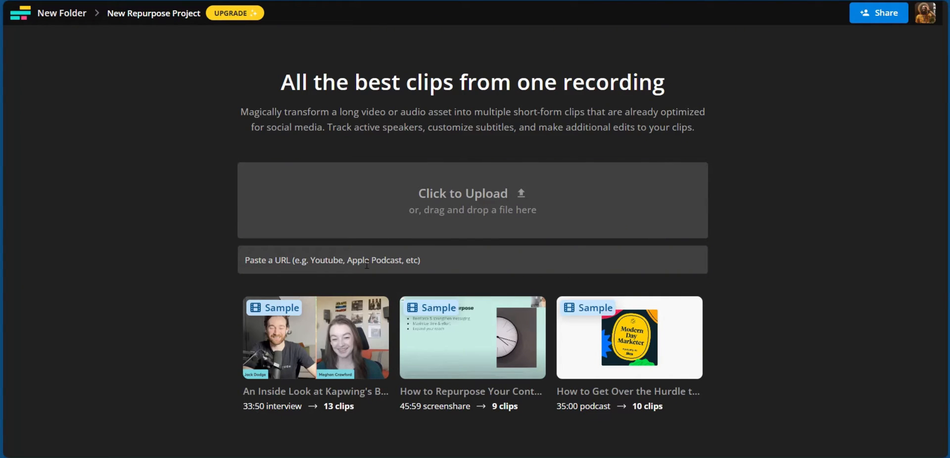
{"action": "mouse_move", "coordinate": [308, 330]}
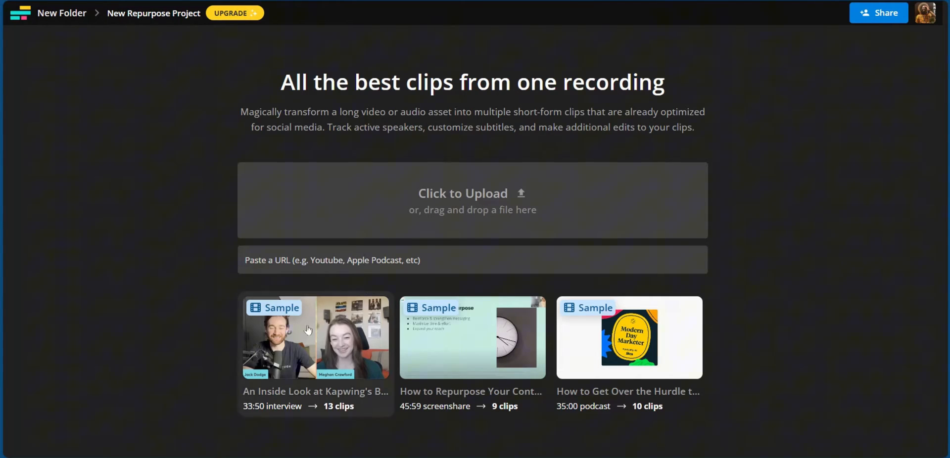
{"action": "mouse_move", "coordinate": [441, 428]}
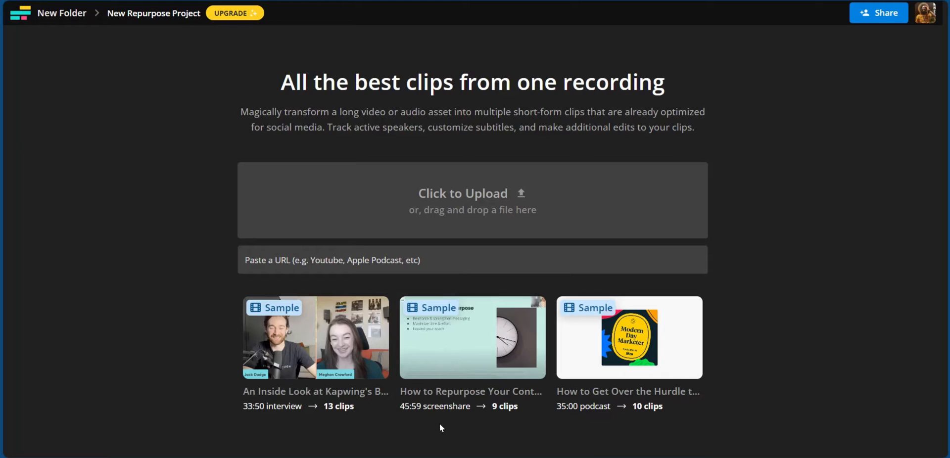
{"action": "mouse_move", "coordinate": [424, 445]}
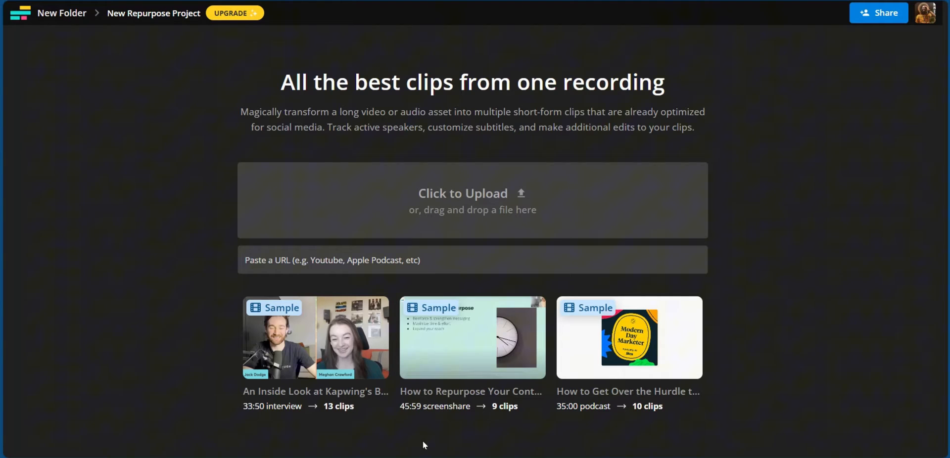
{"action": "mouse_move", "coordinate": [284, 433]}
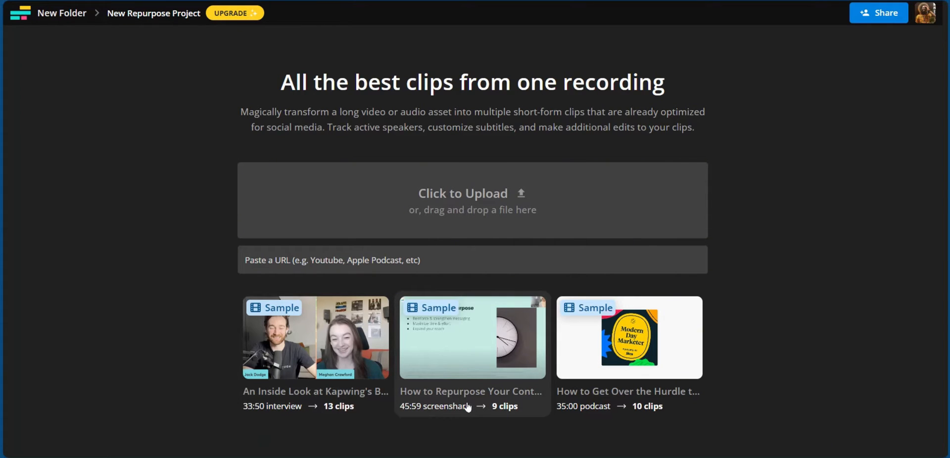
{"action": "mouse_move", "coordinate": [503, 406]}
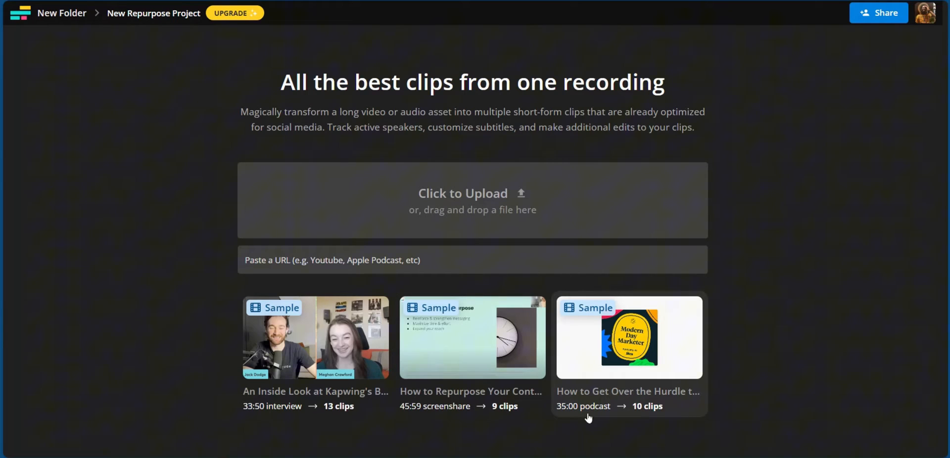
{"action": "mouse_move", "coordinate": [533, 373]}
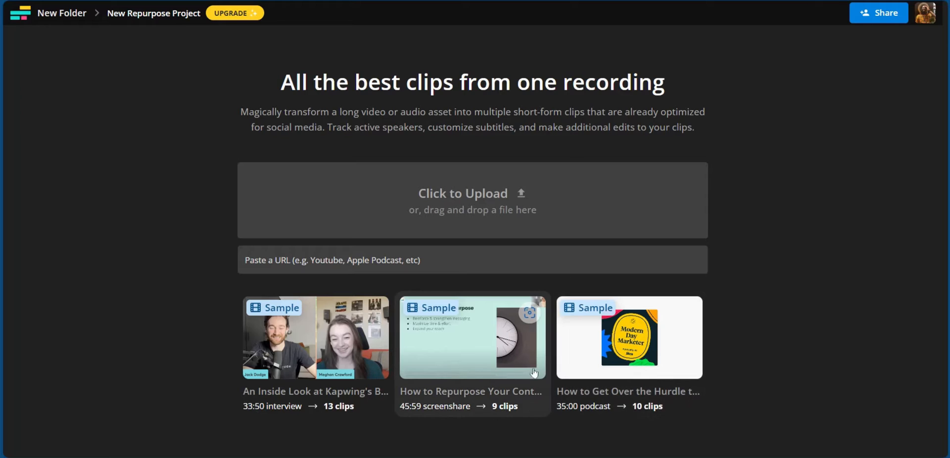
{"action": "mouse_move", "coordinate": [499, 351]}
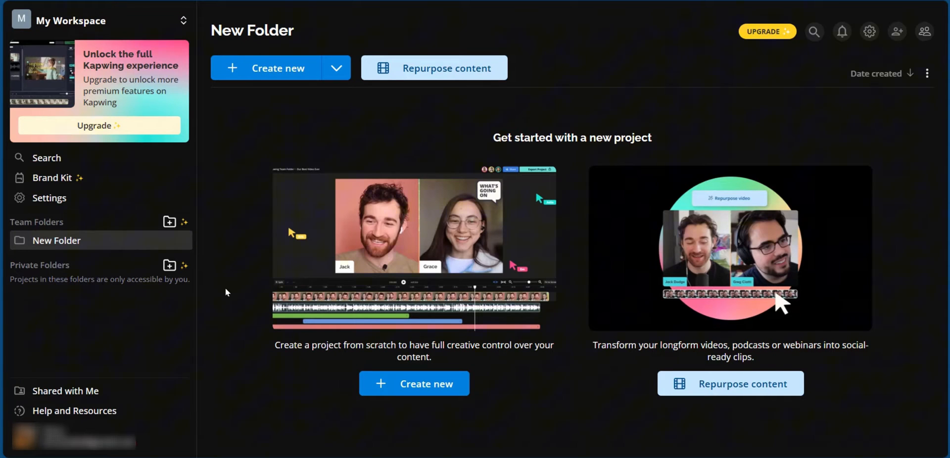
{"action": "mouse_move", "coordinate": [414, 393]}
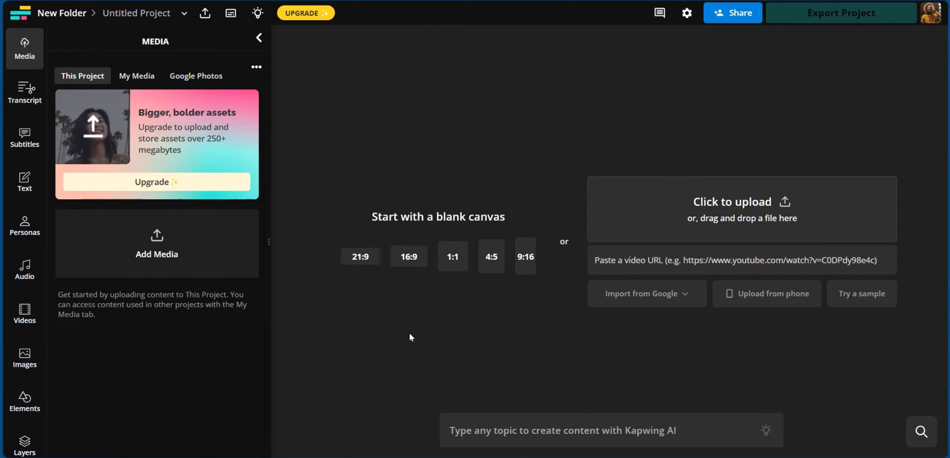
{"action": "mouse_move", "coordinate": [67, 48]}
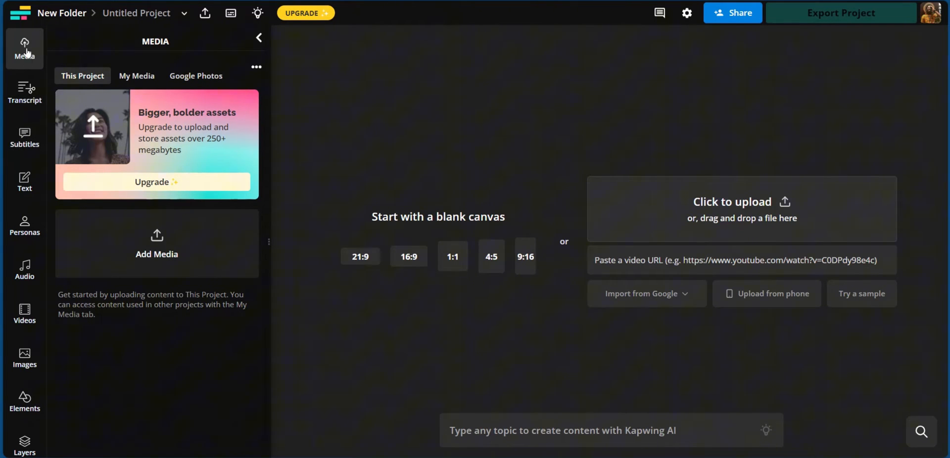
{"action": "mouse_move", "coordinate": [24, 94]}
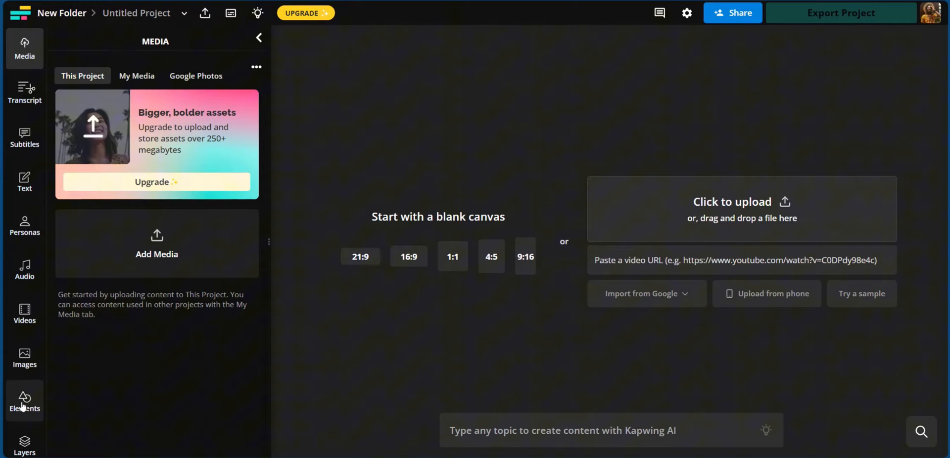
{"action": "mouse_move", "coordinate": [17, 430]}
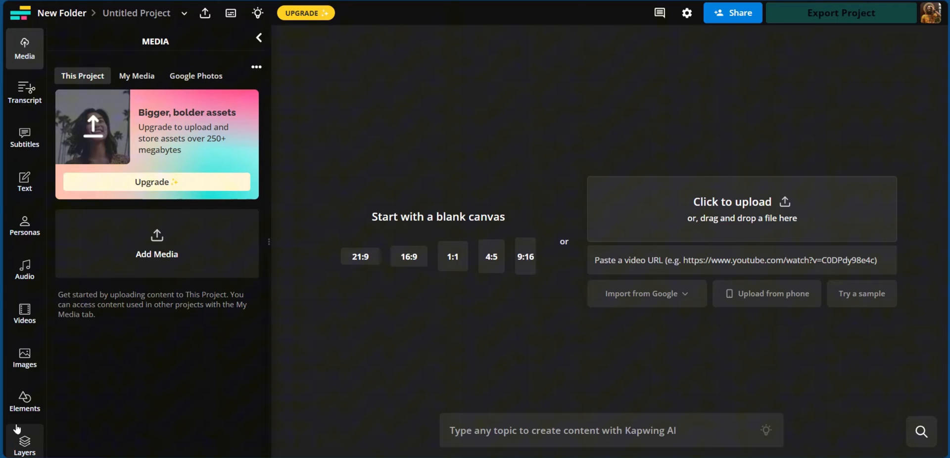
{"action": "mouse_move", "coordinate": [24, 48]}
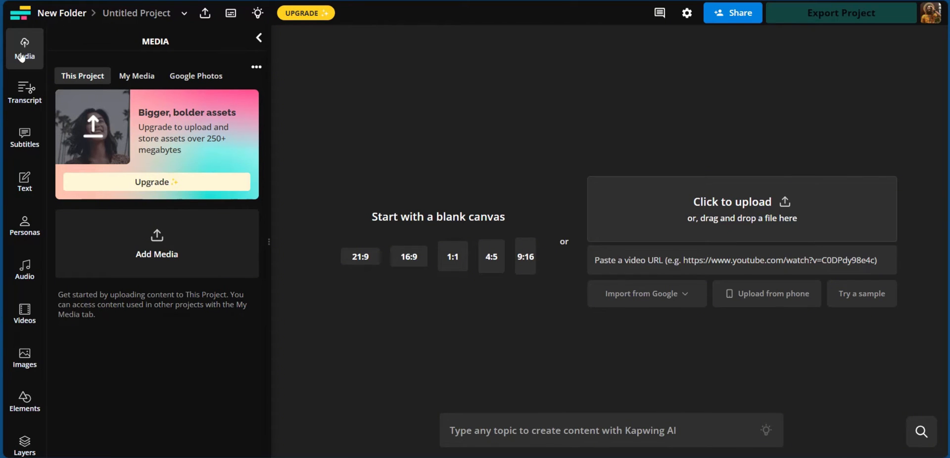
{"action": "mouse_move", "coordinate": [58, 102]}
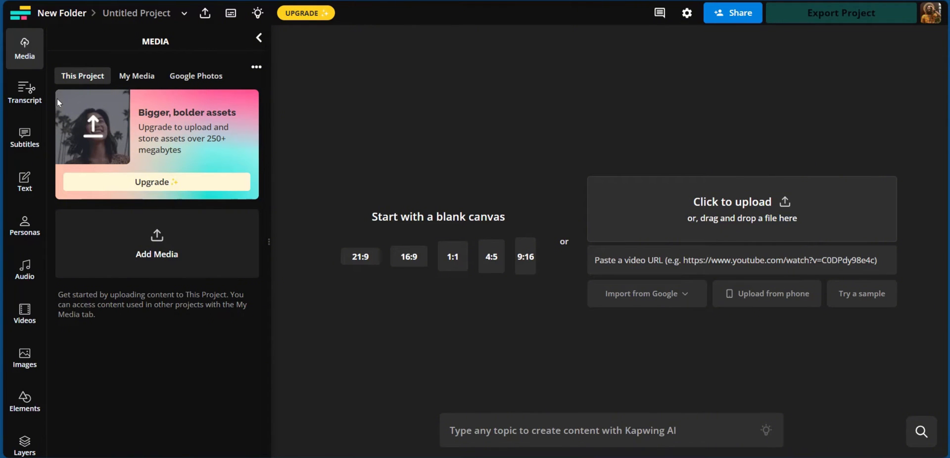
{"action": "mouse_move", "coordinate": [474, 128]}
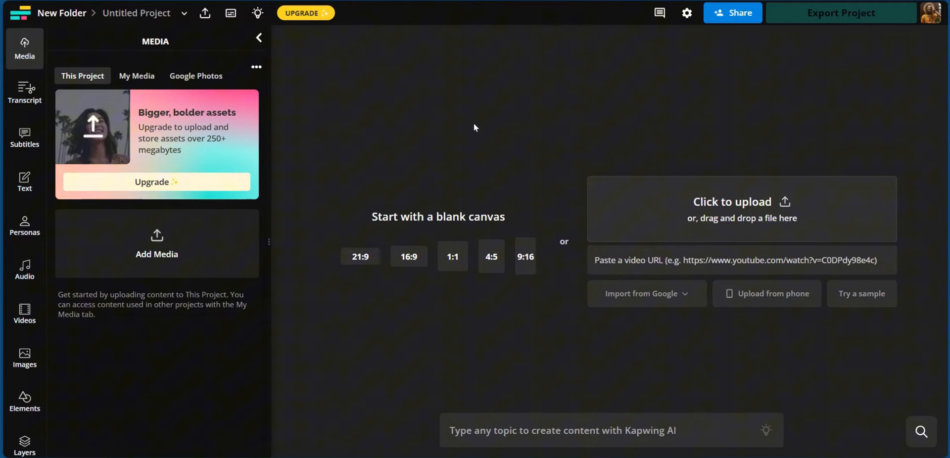
{"action": "mouse_move", "coordinate": [417, 127]}
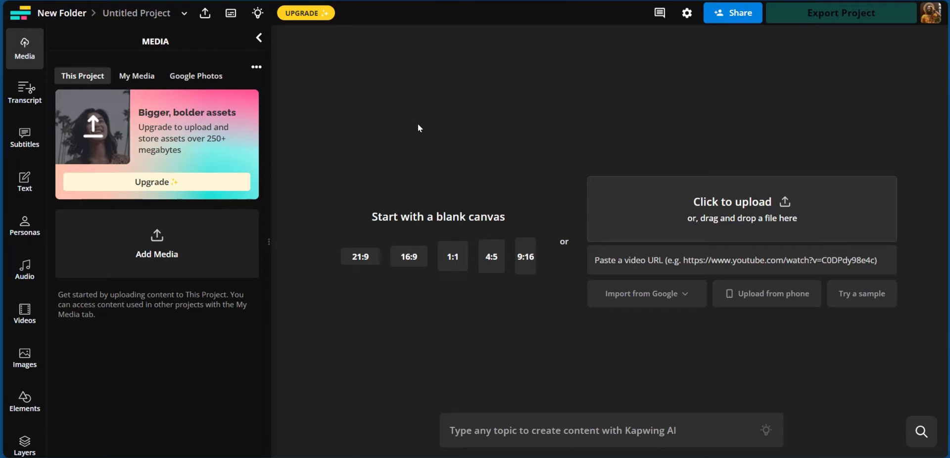
{"action": "mouse_move", "coordinate": [422, 103]}
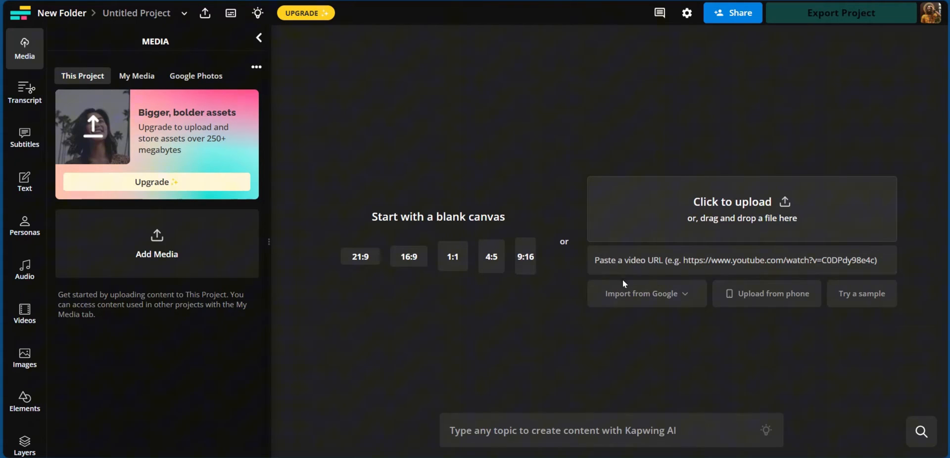
{"action": "mouse_move", "coordinate": [785, 298]}
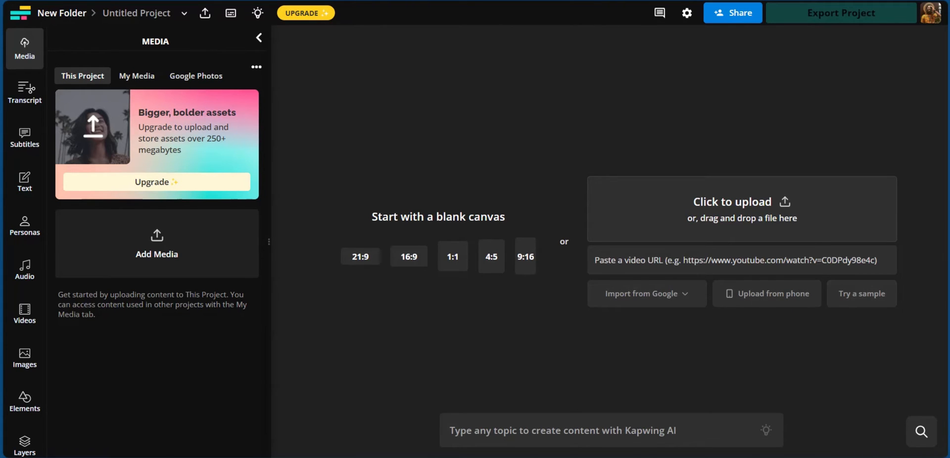
{"action": "mouse_move", "coordinate": [421, 222]}
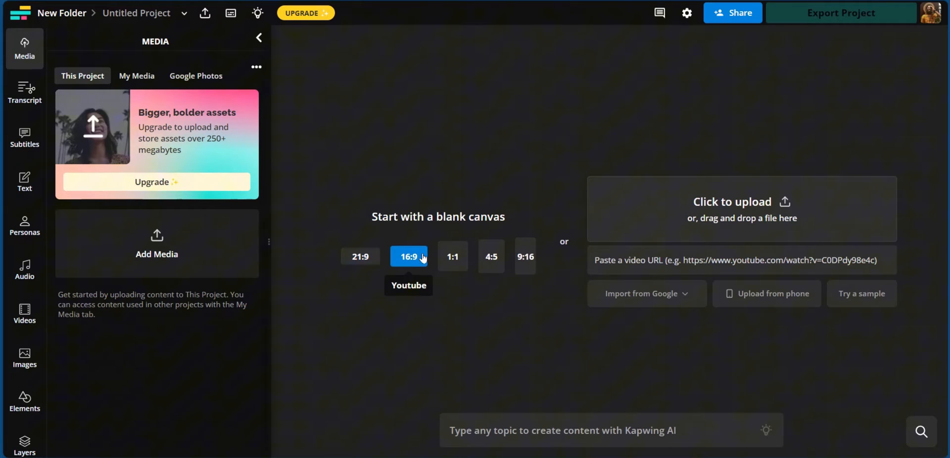
Choose a blank 16:9 widescreen canvas for the untitled project
{"action": "left_click", "coordinate": [492, 256]}
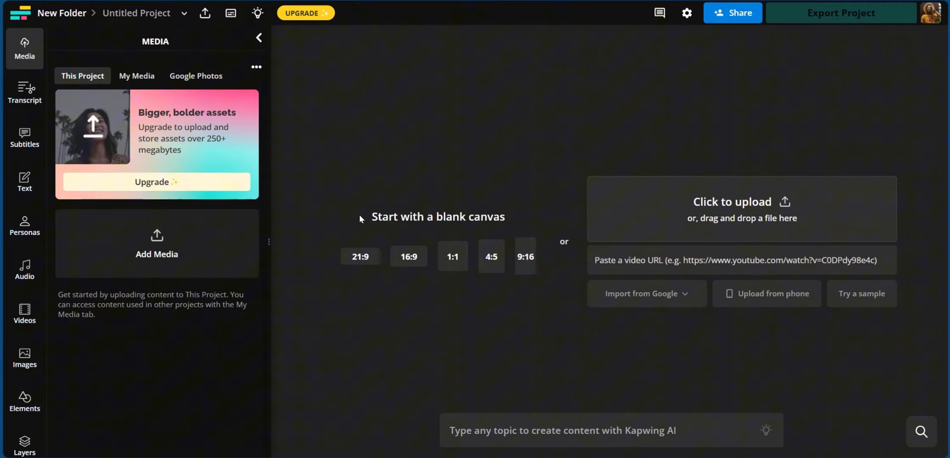
{"action": "mouse_move", "coordinate": [409, 255]}
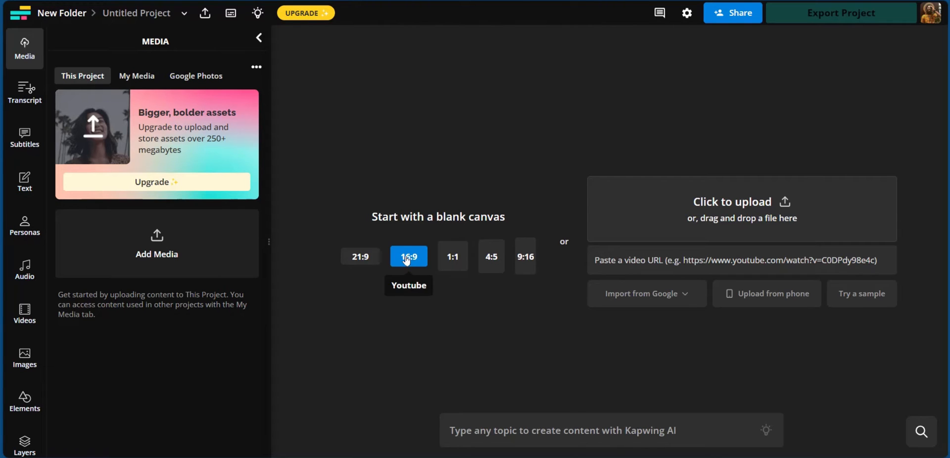
{"action": "mouse_move", "coordinate": [491, 314]}
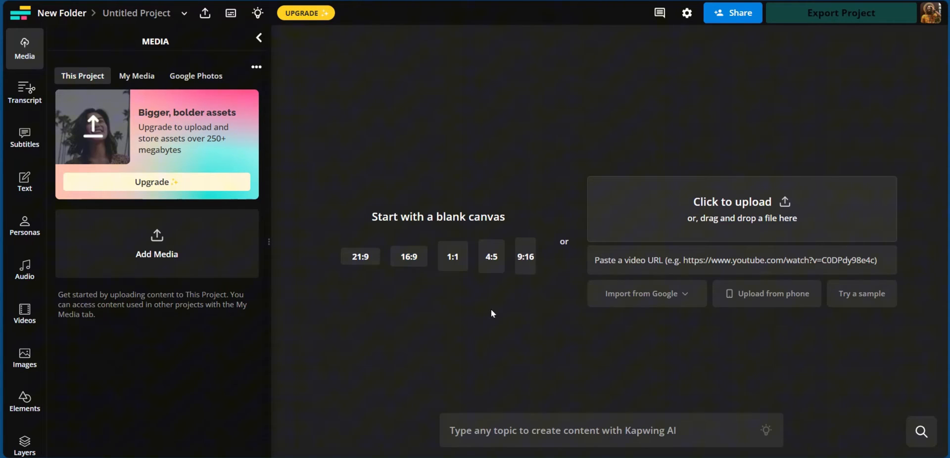
Show the empty Layers panel and reveal the extra Shapes, Emojis and Sound Effects categories
{"action": "left_click", "coordinate": [24, 176]}
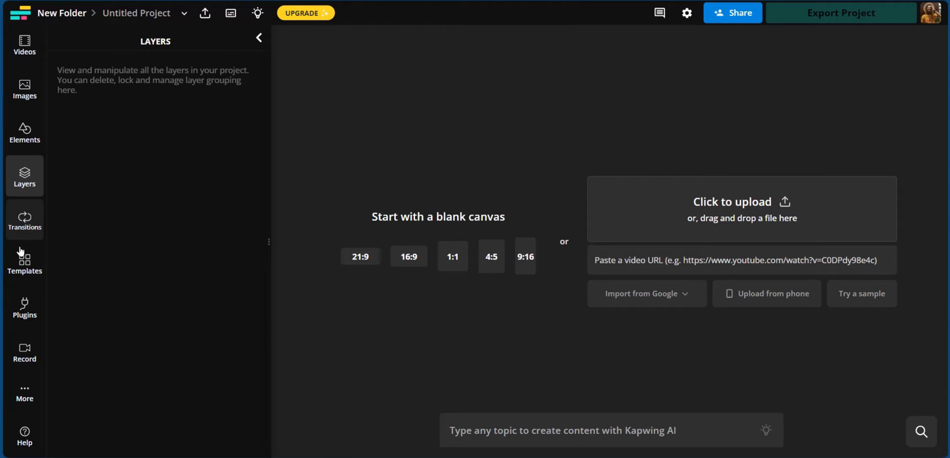
{"action": "mouse_move", "coordinate": [23, 351]}
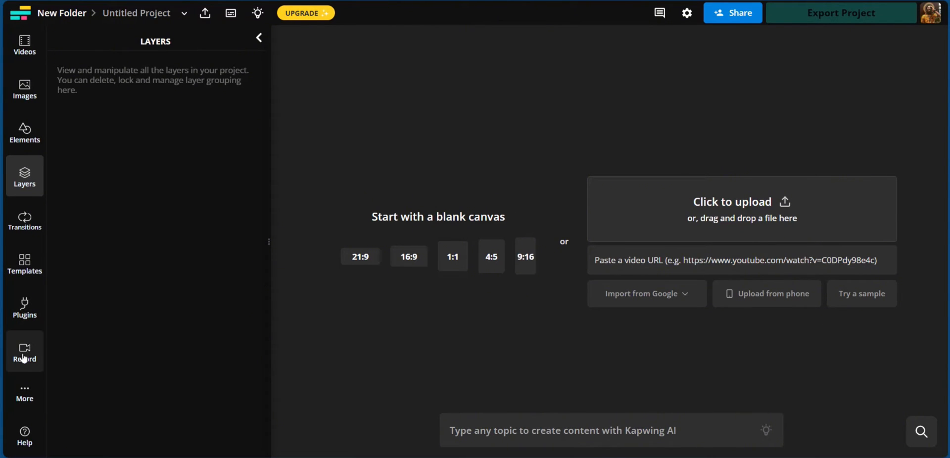
{"action": "left_click", "coordinate": [24, 393]}
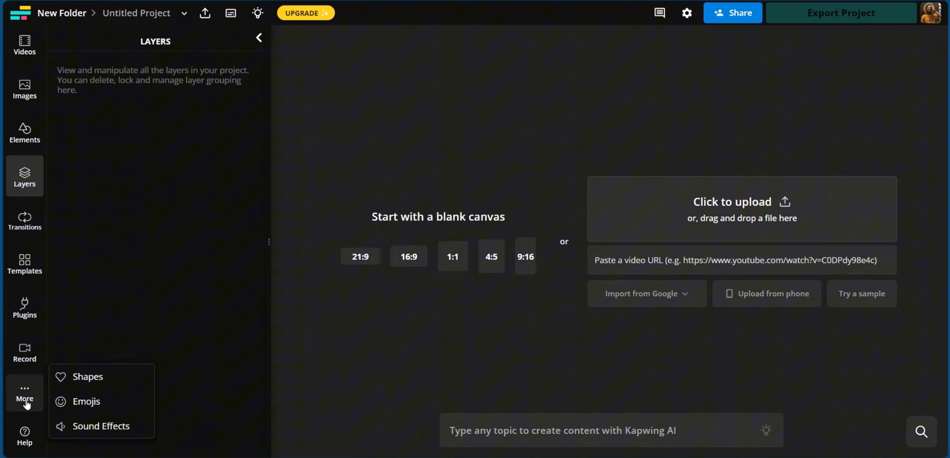
{"action": "mouse_move", "coordinate": [86, 401]}
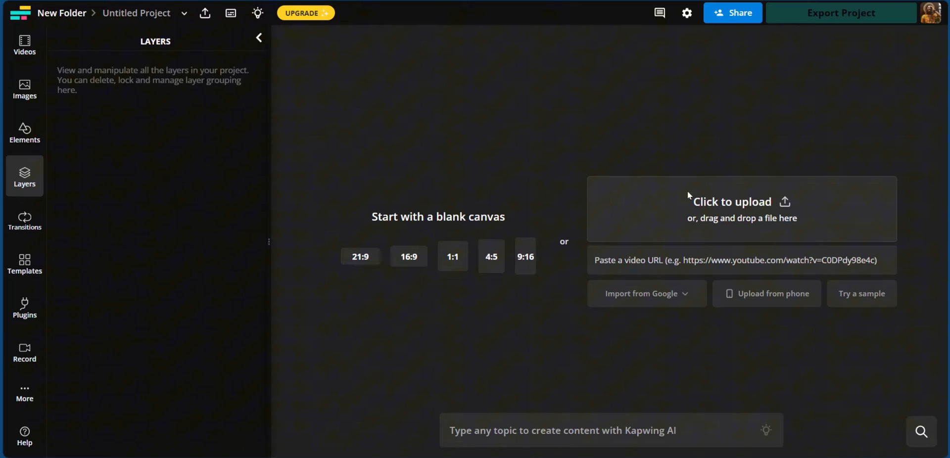
Browse the Media panel from My Media to the Google Photos import source
{"action": "left_click", "coordinate": [23, 48]}
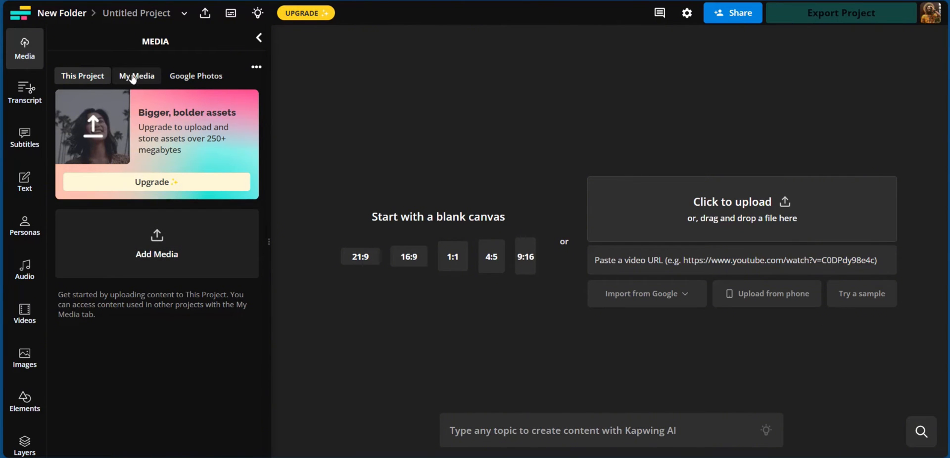
{"action": "left_click", "coordinate": [137, 75]}
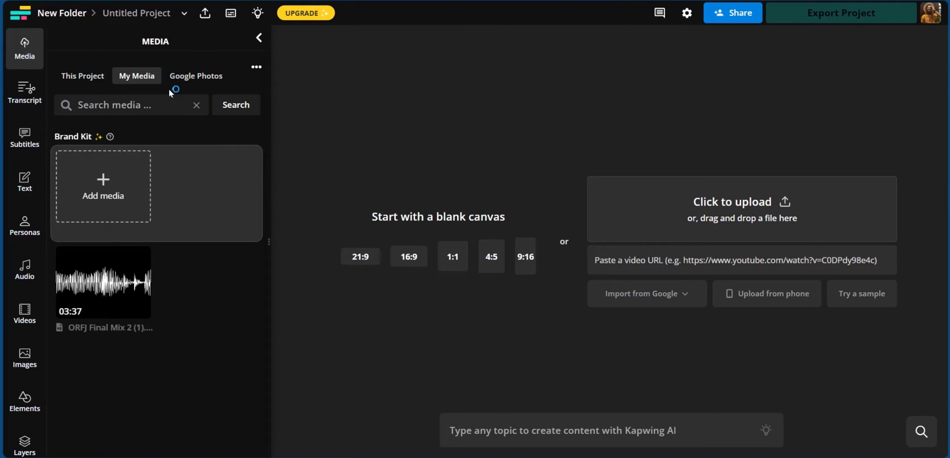
{"action": "left_click", "coordinate": [196, 75]}
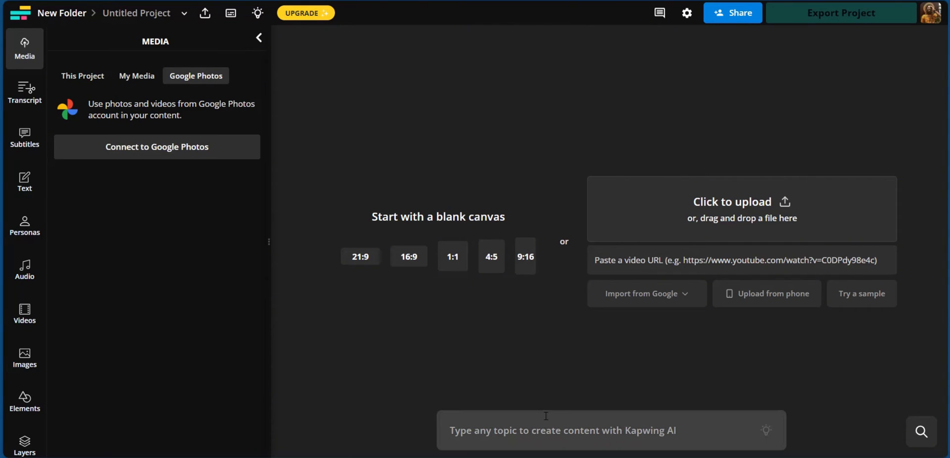
{"action": "mouse_move", "coordinate": [633, 302]}
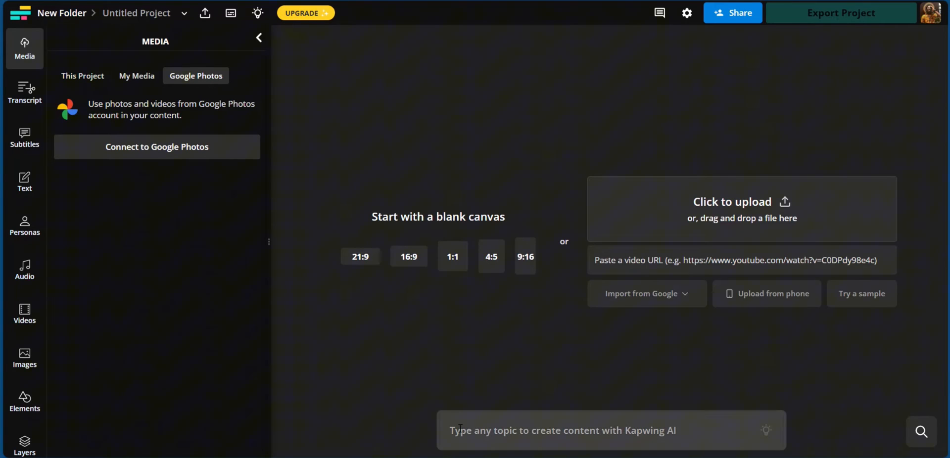
Show the Kapwing AI suggestion list with Article, Document and Script to Video options
{"action": "left_click", "coordinate": [605, 431]}
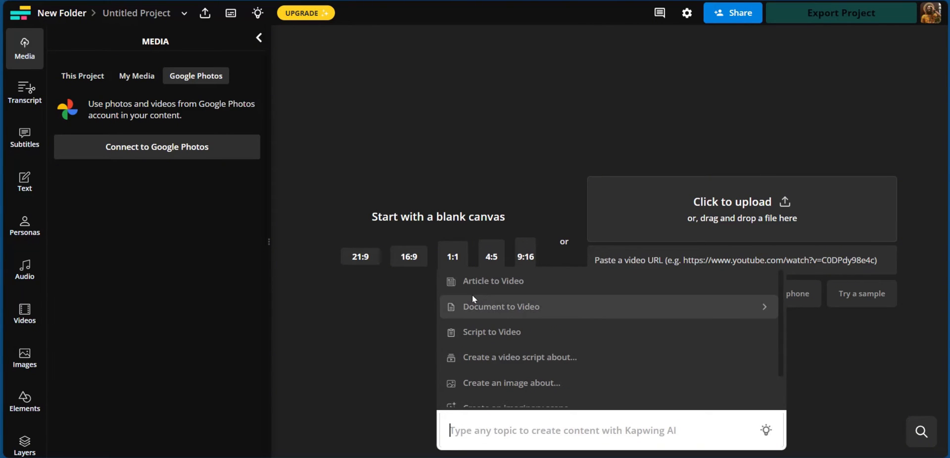
{"action": "mouse_move", "coordinate": [517, 338]}
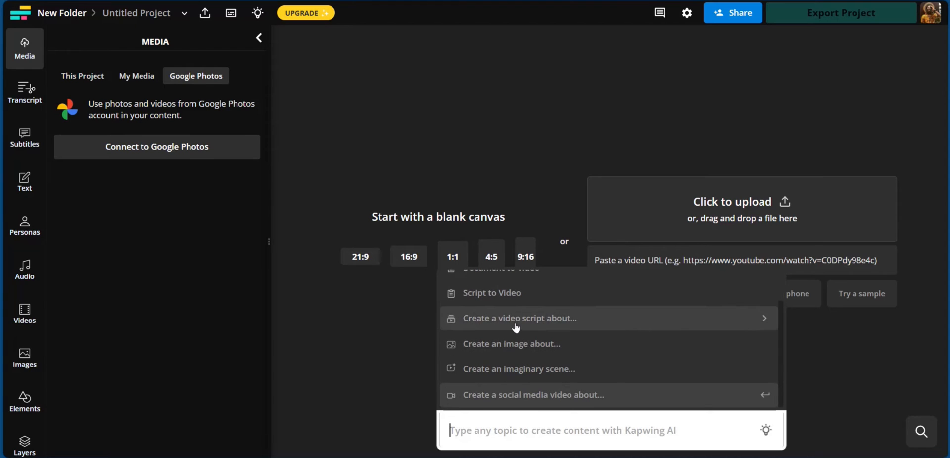
{"action": "mouse_move", "coordinate": [577, 314]}
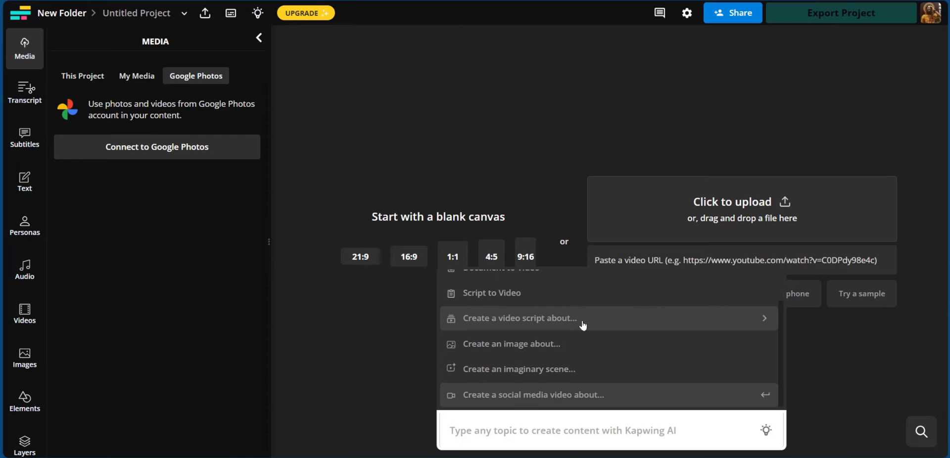
{"action": "mouse_move", "coordinate": [570, 345]}
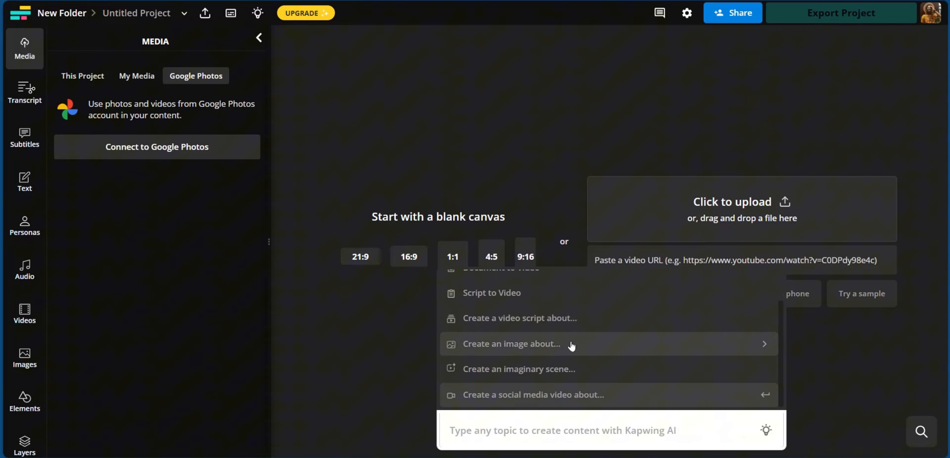
{"action": "mouse_move", "coordinate": [579, 369]}
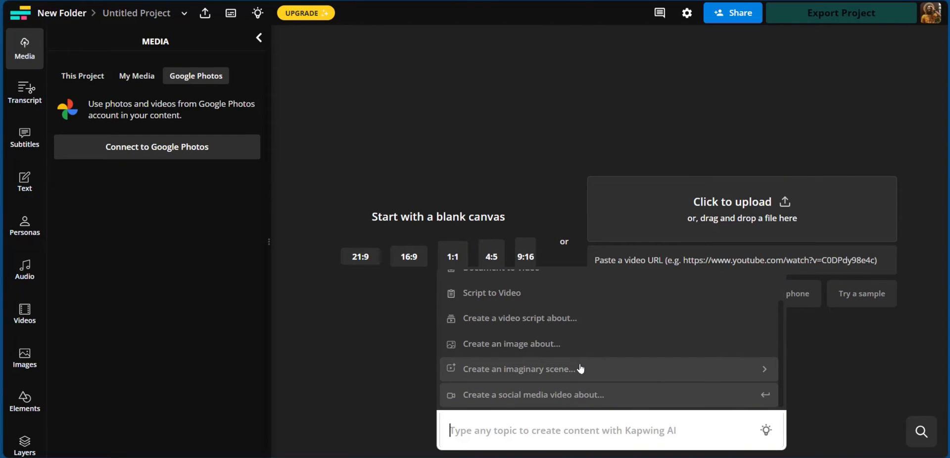
{"action": "mouse_move", "coordinate": [573, 368]}
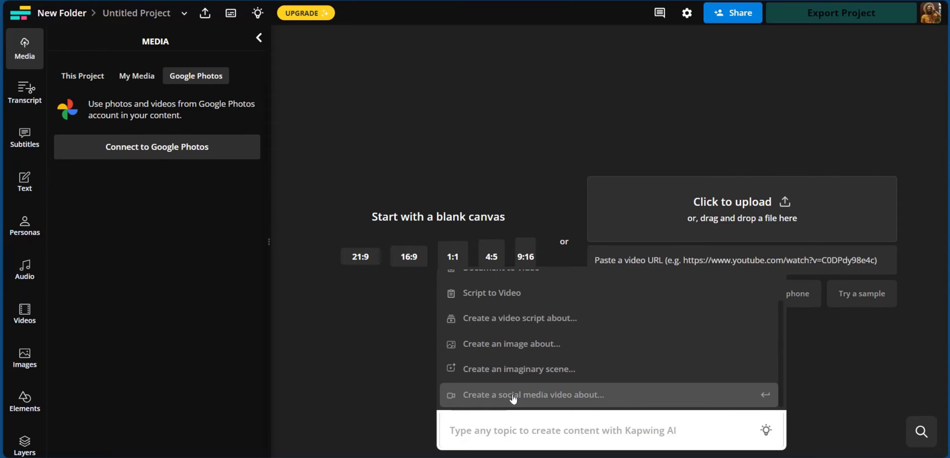
Start a social media video with Kapwing AI, review script tones, and settle on Use a Prompt
{"action": "left_click", "coordinate": [533, 395]}
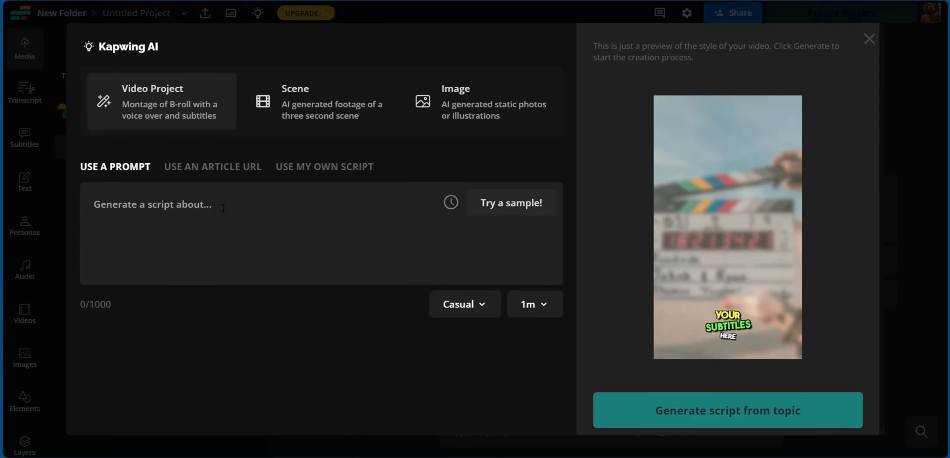
{"action": "left_click", "coordinate": [464, 304]}
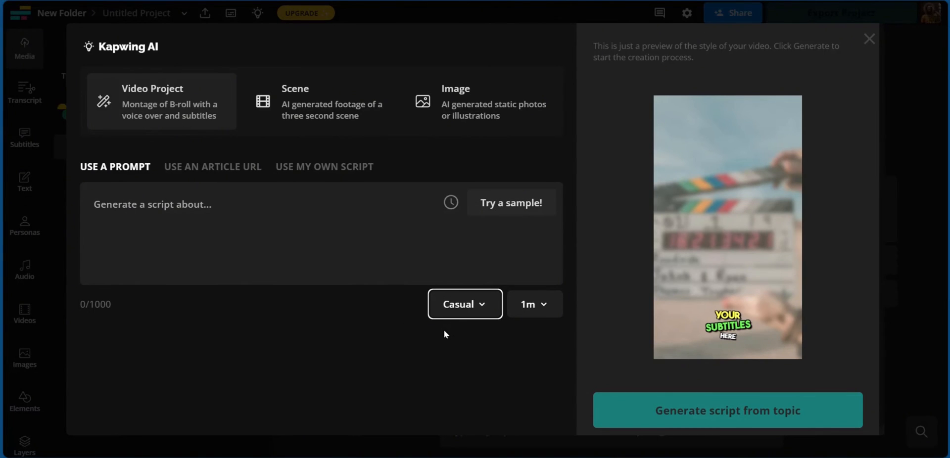
{"action": "left_click", "coordinate": [463, 303]}
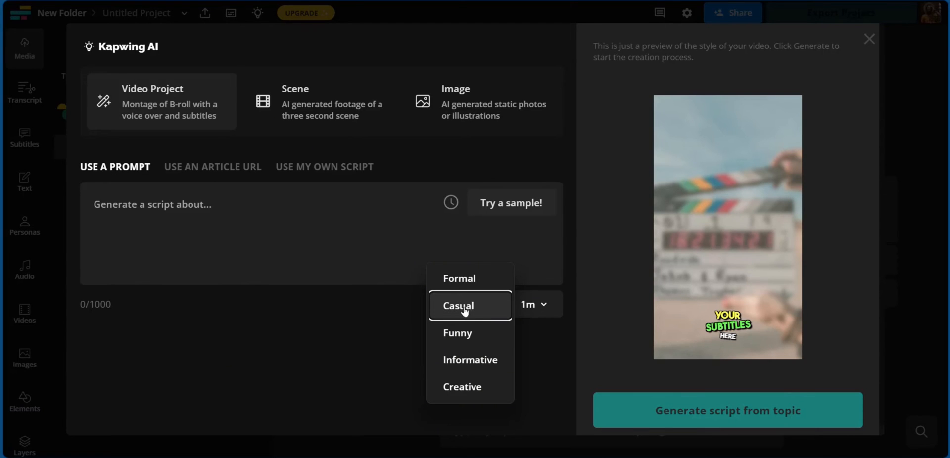
{"action": "mouse_move", "coordinate": [465, 306]}
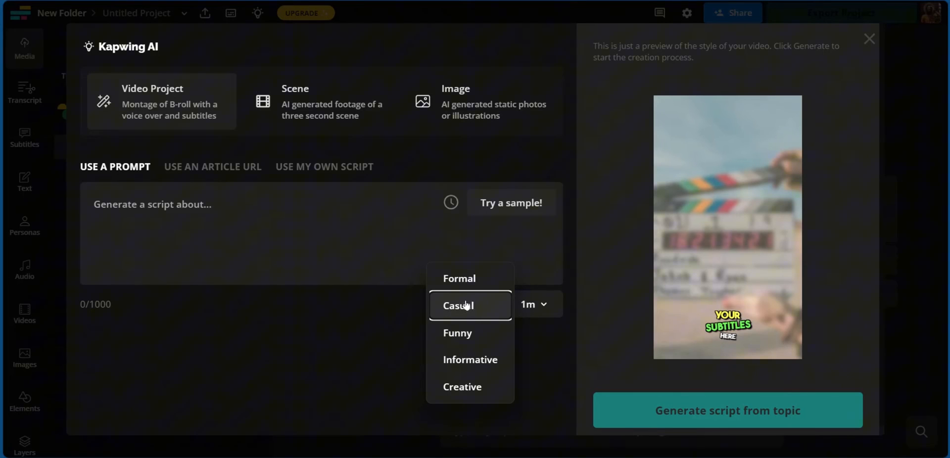
{"action": "mouse_move", "coordinate": [469, 359]}
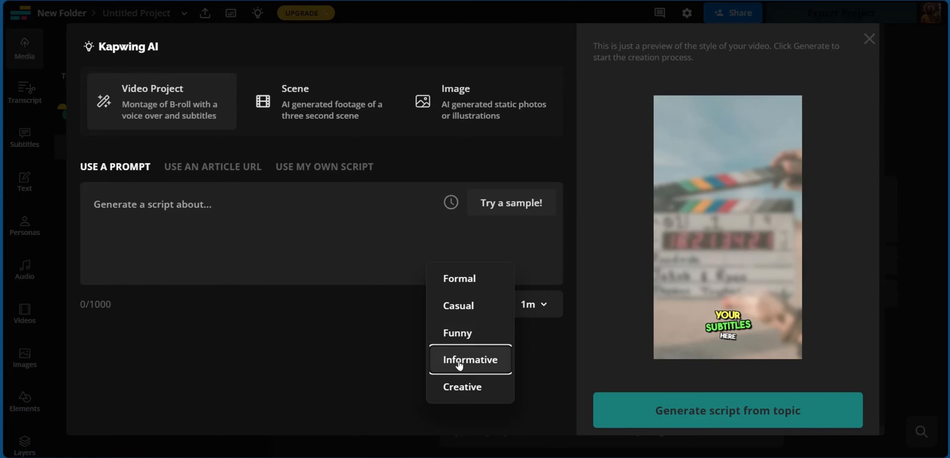
{"action": "mouse_move", "coordinate": [462, 387]}
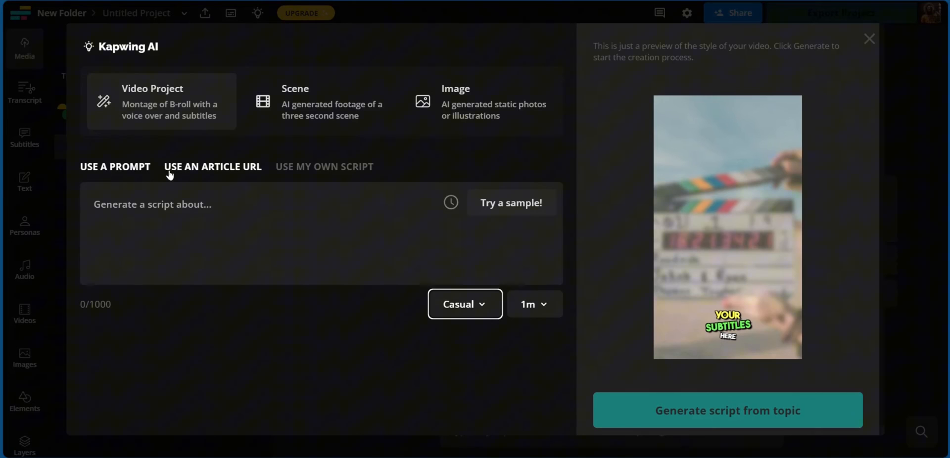
{"action": "mouse_move", "coordinate": [228, 170]}
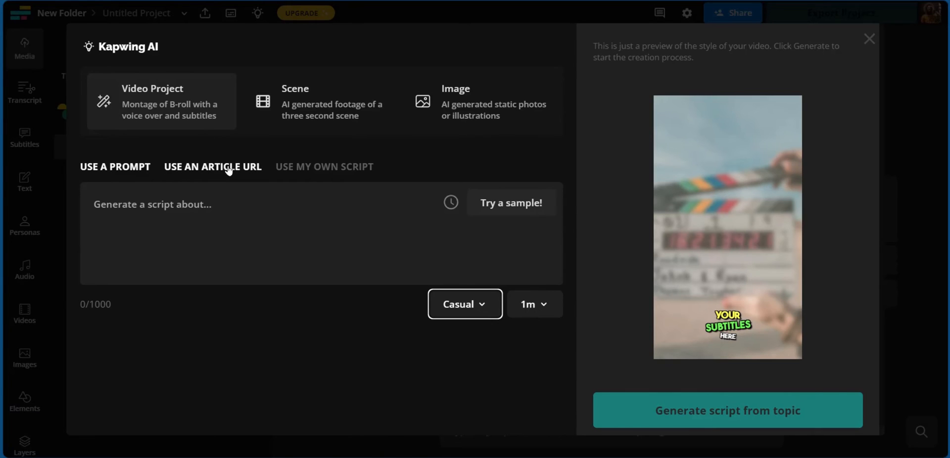
{"action": "left_click", "coordinate": [325, 166]}
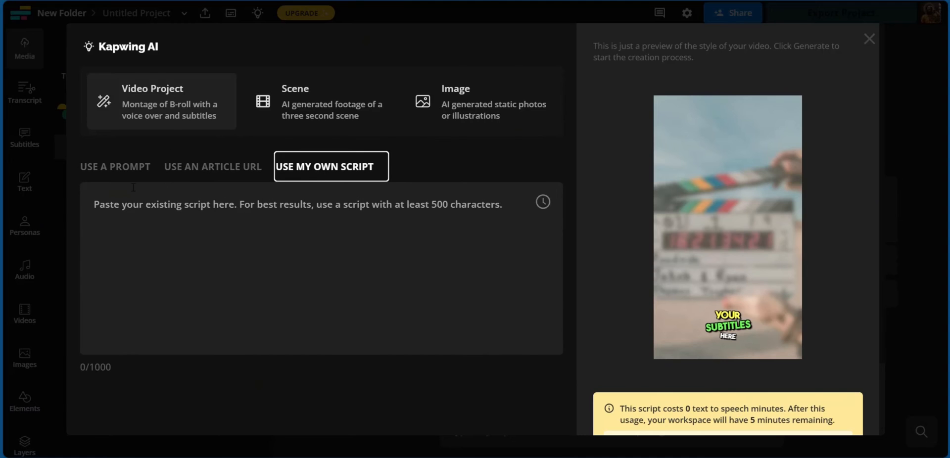
{"action": "left_click", "coordinate": [115, 166]}
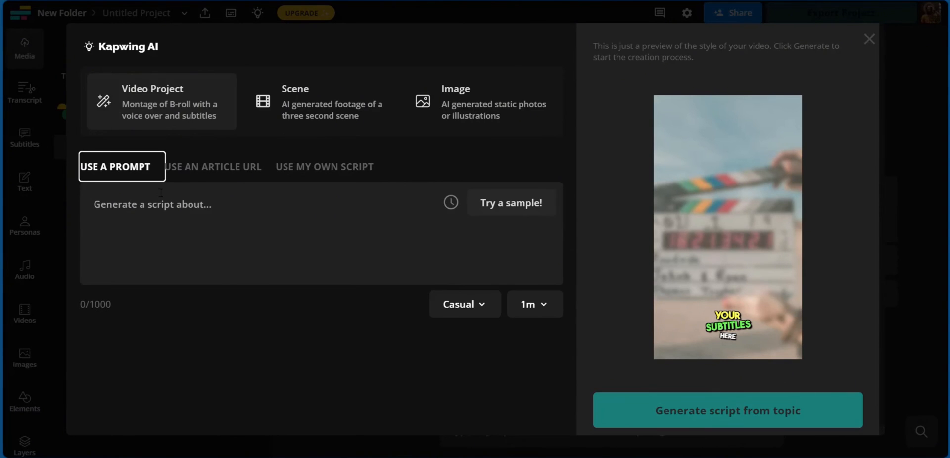
{"action": "mouse_move", "coordinate": [145, 99]}
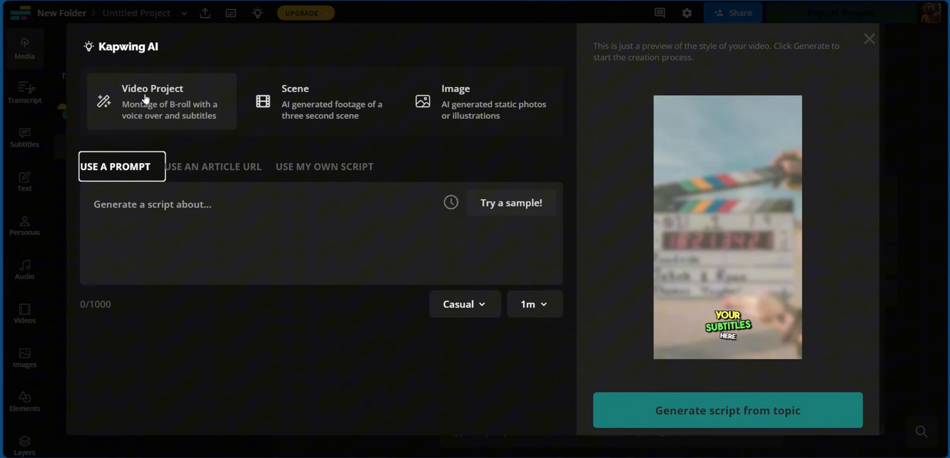
{"action": "mouse_move", "coordinate": [162, 117]}
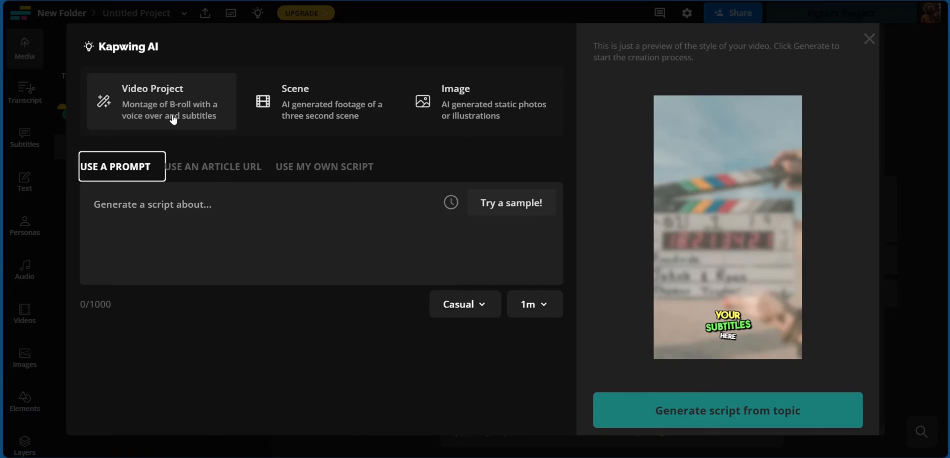
{"action": "mouse_move", "coordinate": [291, 111]}
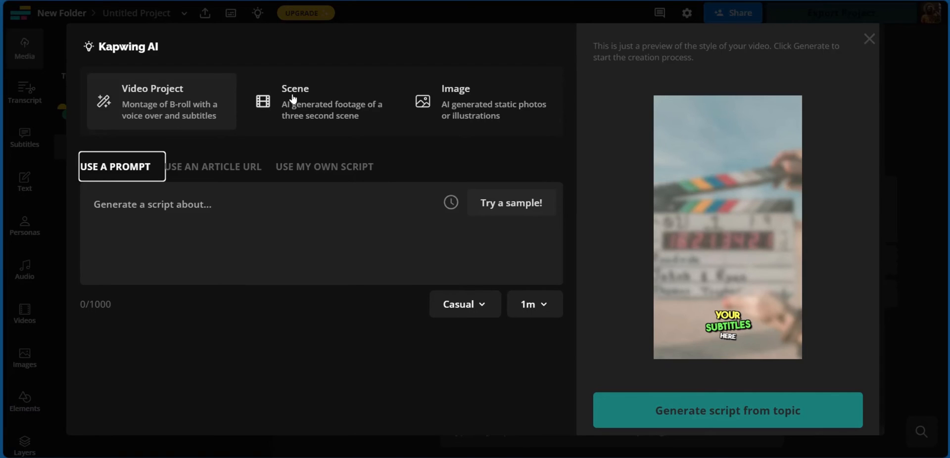
Switch the Kapwing AI generator to the Scene option for a three-second scene
{"action": "left_click", "coordinate": [321, 101]}
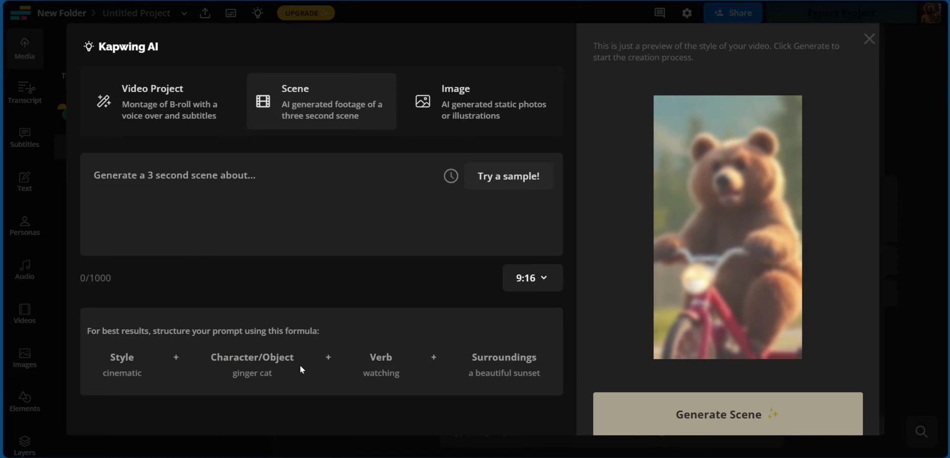
{"action": "mouse_move", "coordinate": [473, 360]}
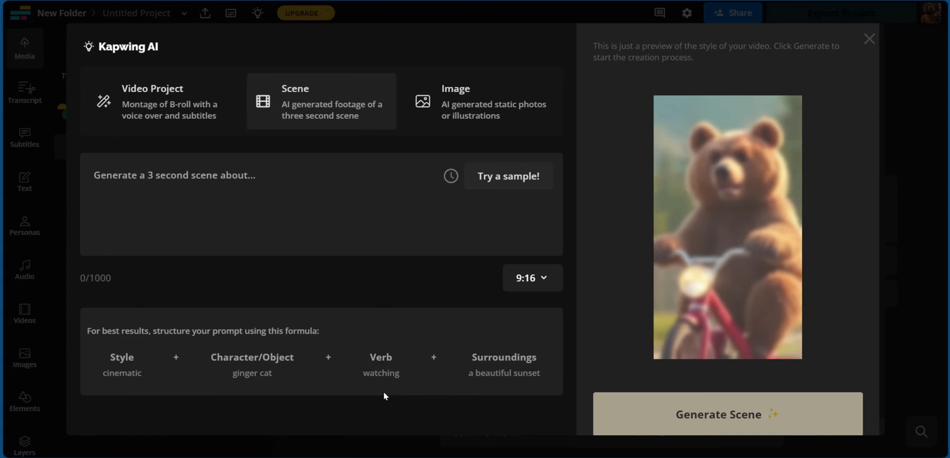
{"action": "mouse_move", "coordinate": [532, 278]}
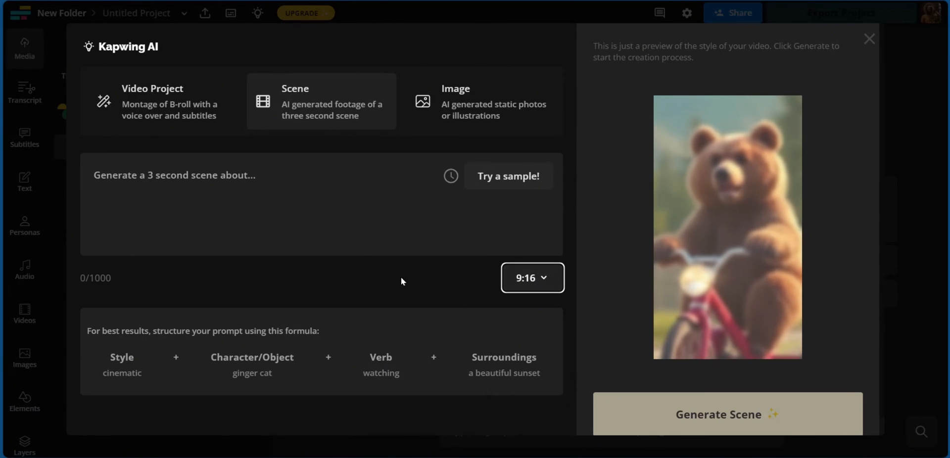
{"action": "left_click", "coordinate": [484, 101]}
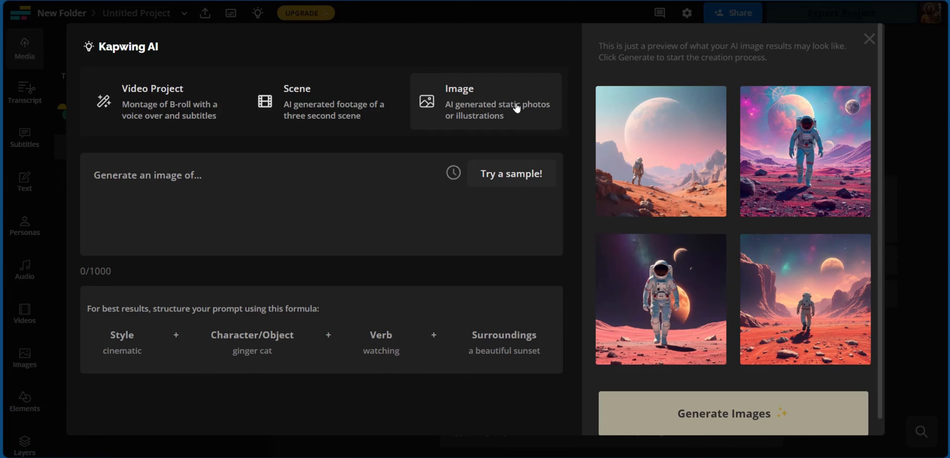
{"action": "mouse_move", "coordinate": [325, 301]}
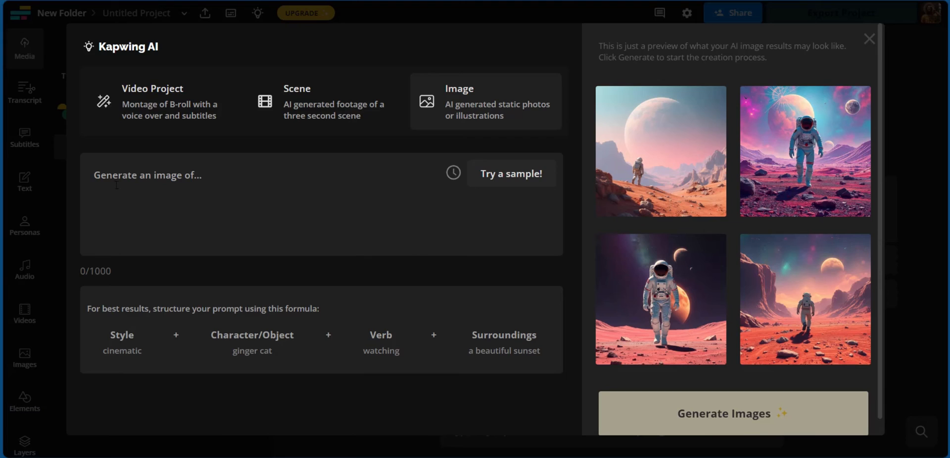
{"action": "left_click", "coordinate": [121, 175]}
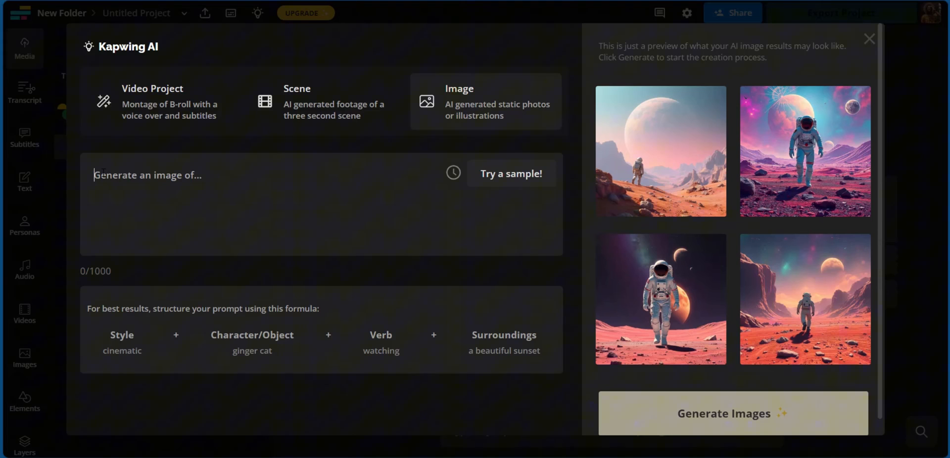
{"action": "mouse_move", "coordinate": [54, 130]}
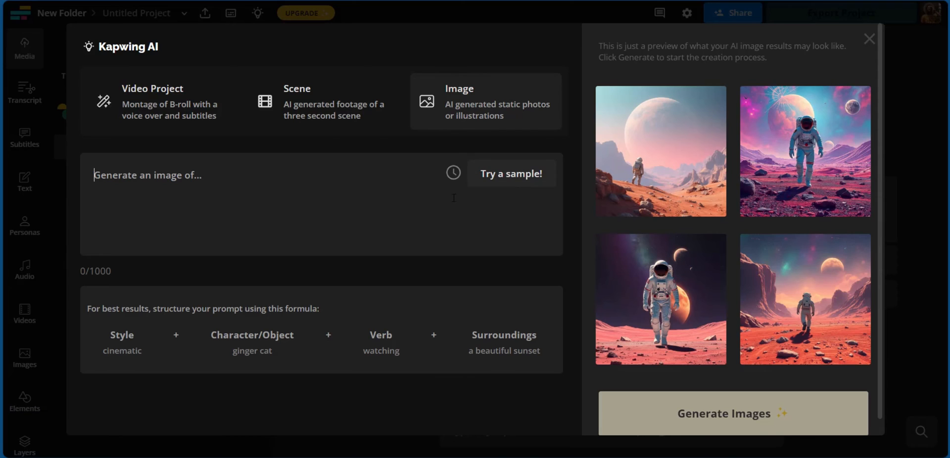
{"action": "mouse_move", "coordinate": [224, 211]}
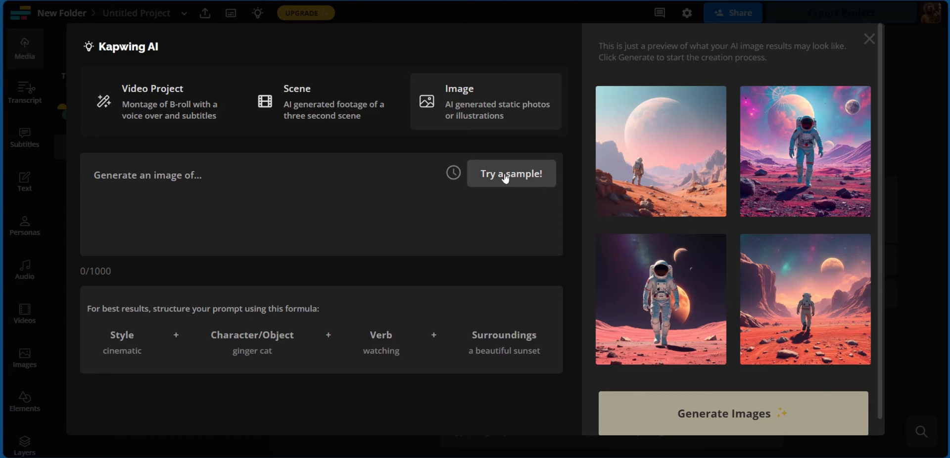
Generate images from 'Synthwave halloween formula 1 car racing on a night road in Singapore'
{"action": "type", "text": "Synthwave halloween formula 1 car racing on a night road in Singapore"}
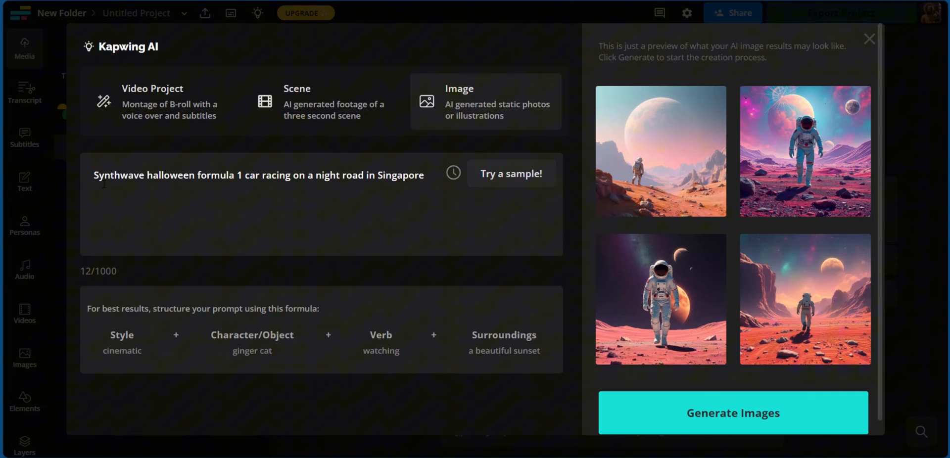
{"action": "mouse_move", "coordinate": [236, 200]}
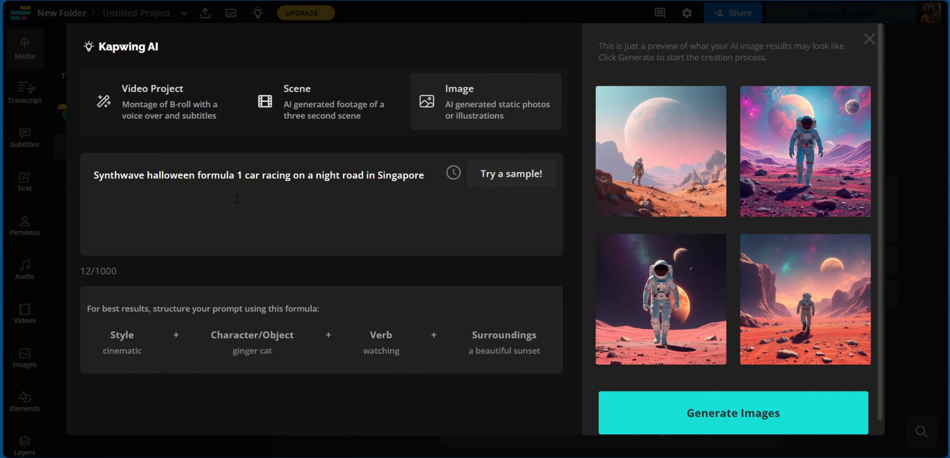
{"action": "mouse_move", "coordinate": [636, 434]}
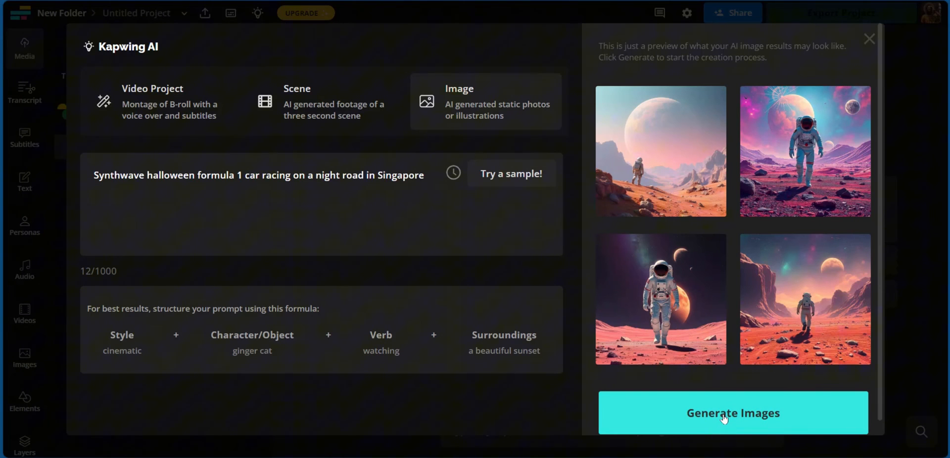
{"action": "left_click", "coordinate": [733, 413]}
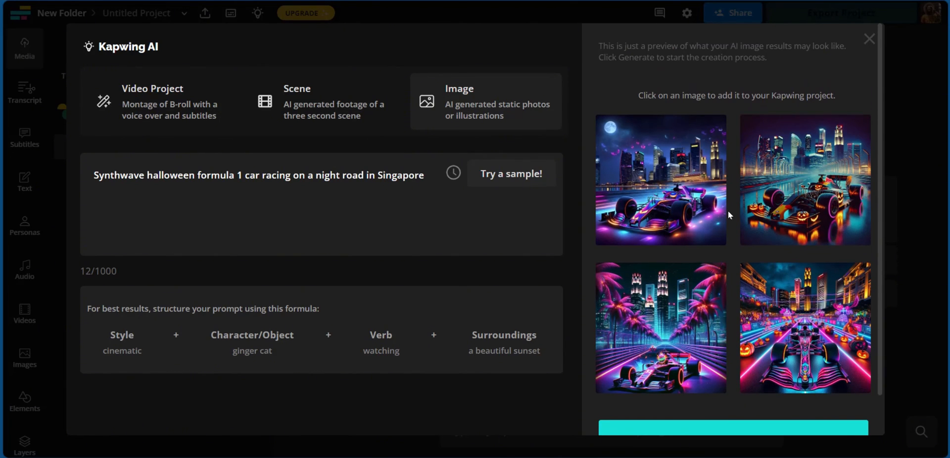
{"action": "mouse_move", "coordinate": [713, 260]}
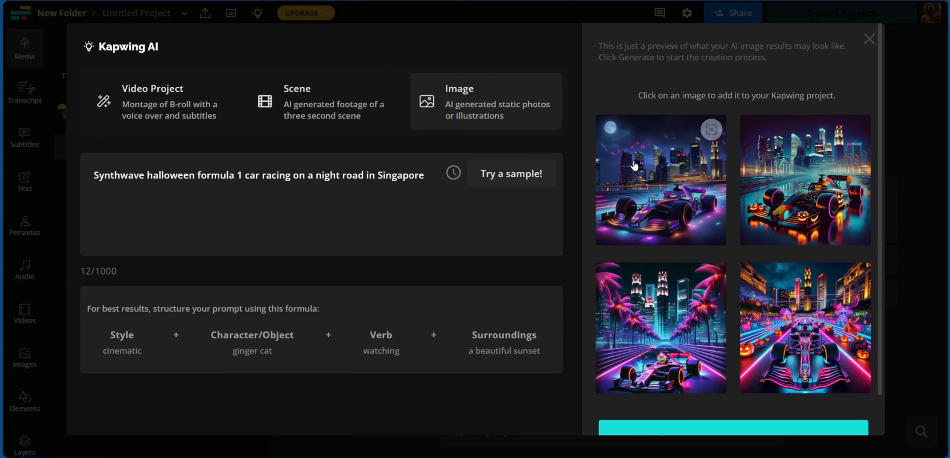
{"action": "mouse_move", "coordinate": [661, 328]}
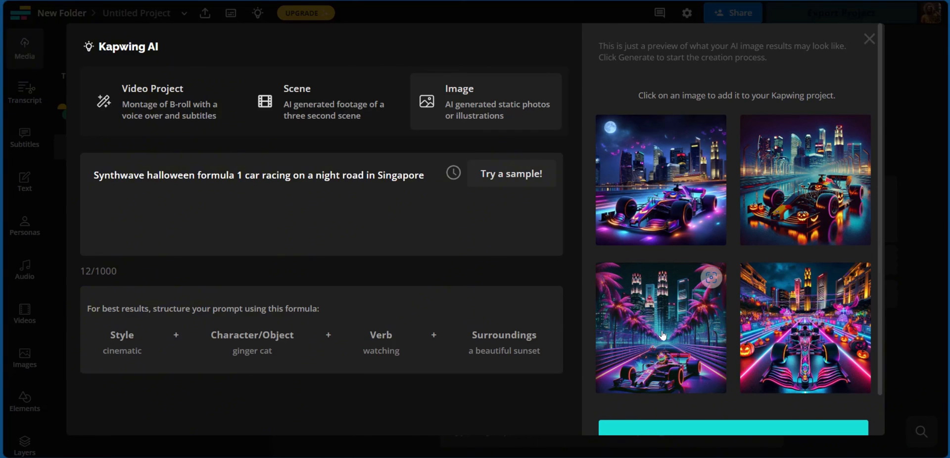
{"action": "mouse_move", "coordinate": [714, 302]}
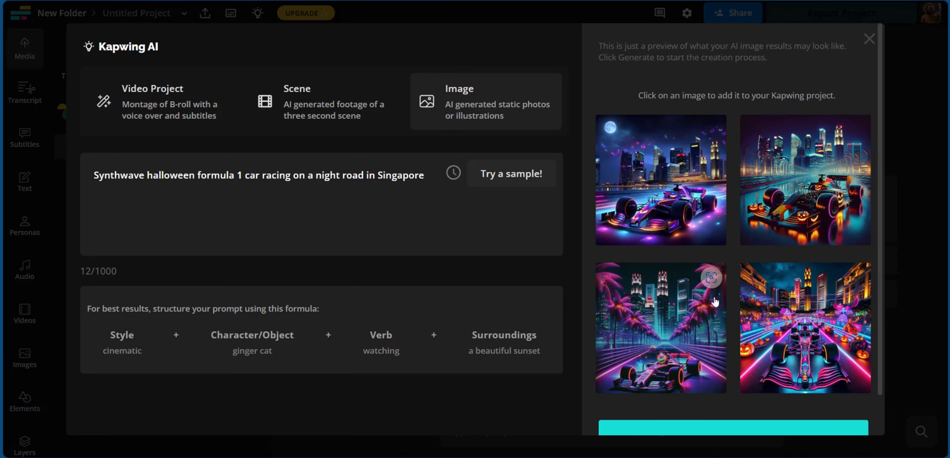
{"action": "mouse_move", "coordinate": [648, 332]}
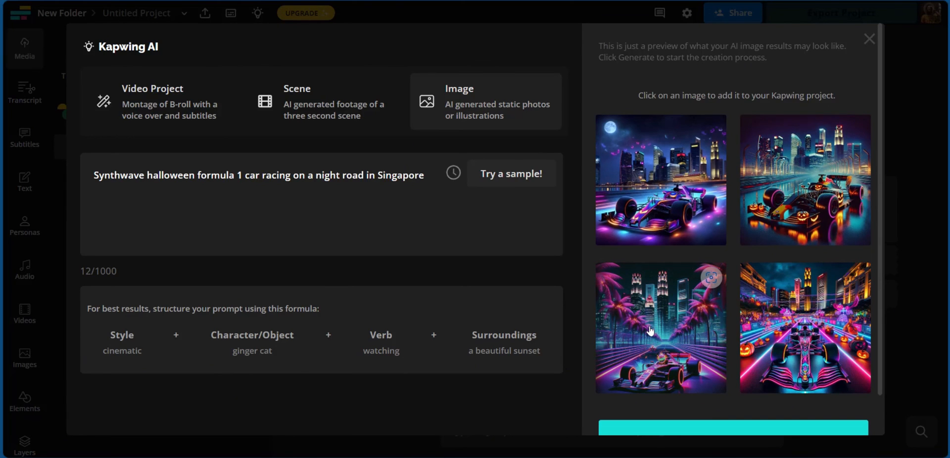
Add the palm-lined night-road car image to the canvas and review the Edit panel
{"action": "left_click", "coordinate": [660, 328]}
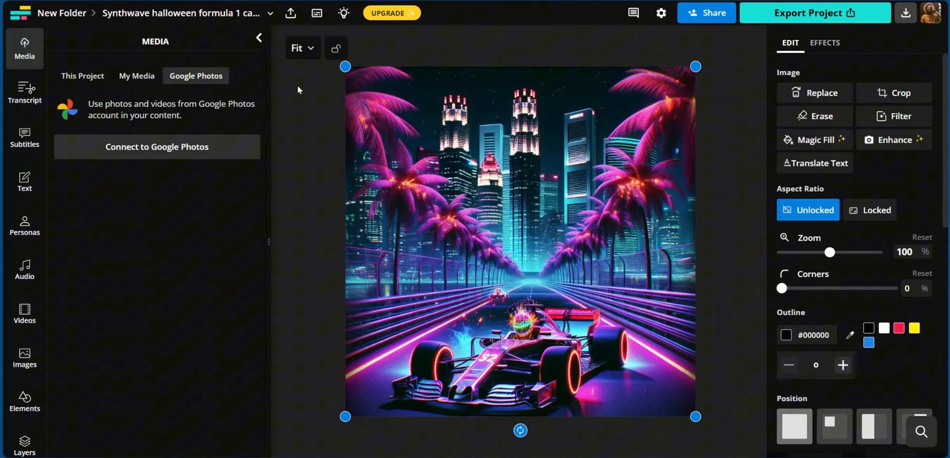
{"action": "mouse_move", "coordinate": [443, 115]}
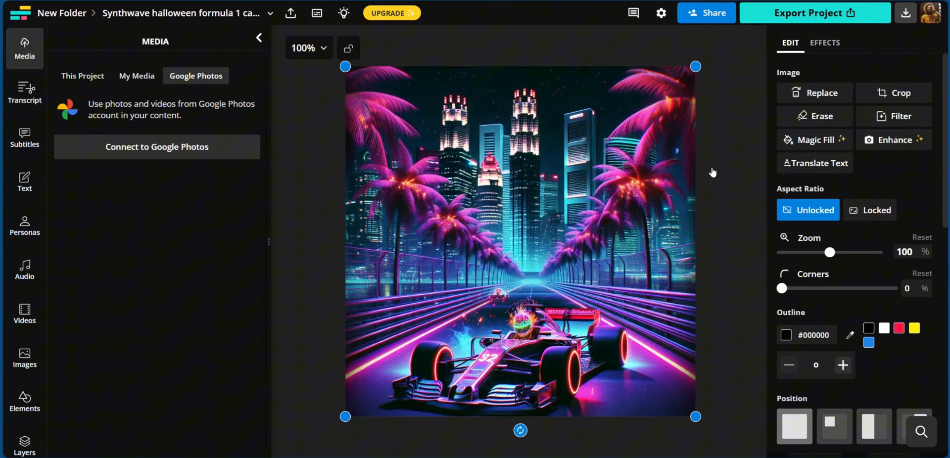
{"action": "mouse_move", "coordinate": [719, 162]}
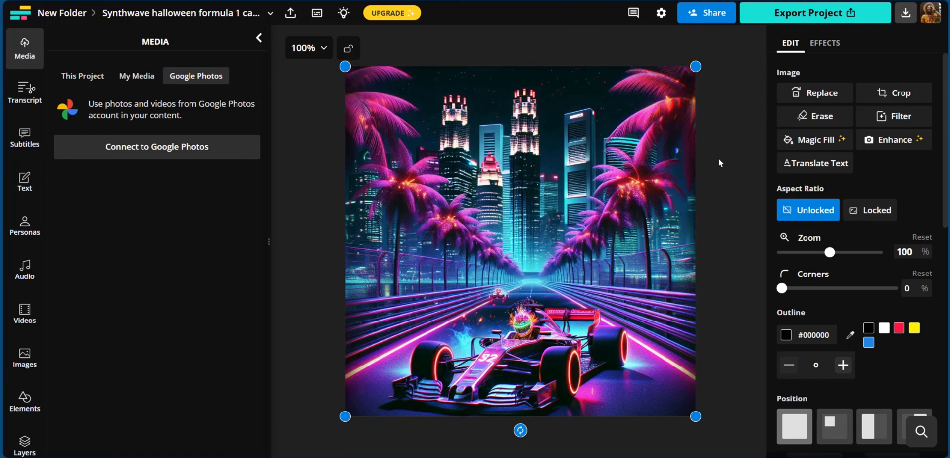
{"action": "mouse_move", "coordinate": [894, 93]}
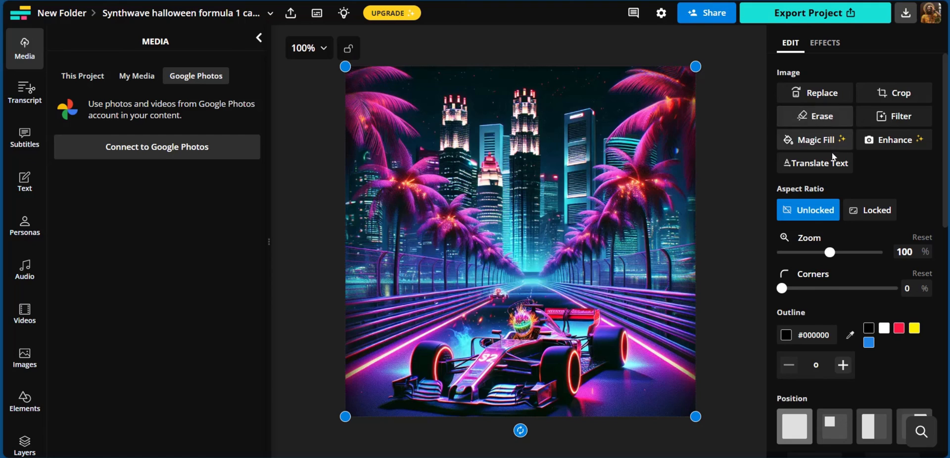
{"action": "mouse_move", "coordinate": [840, 192]}
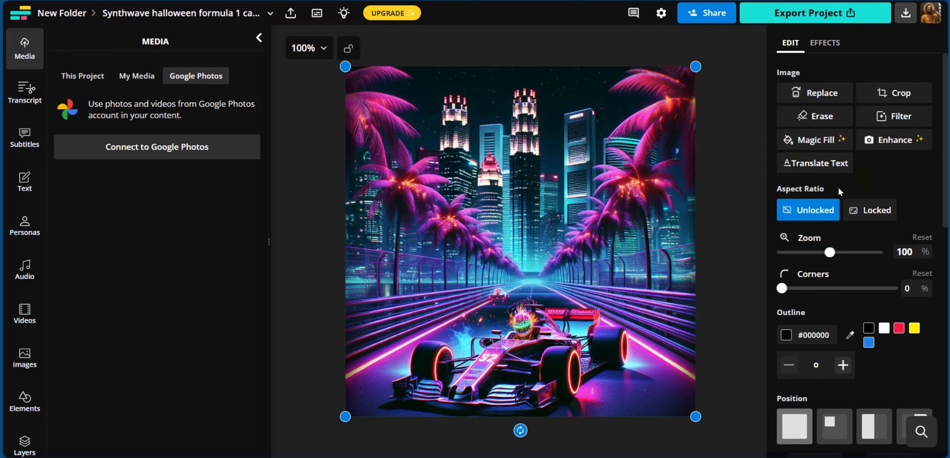
{"action": "mouse_move", "coordinate": [916, 198]}
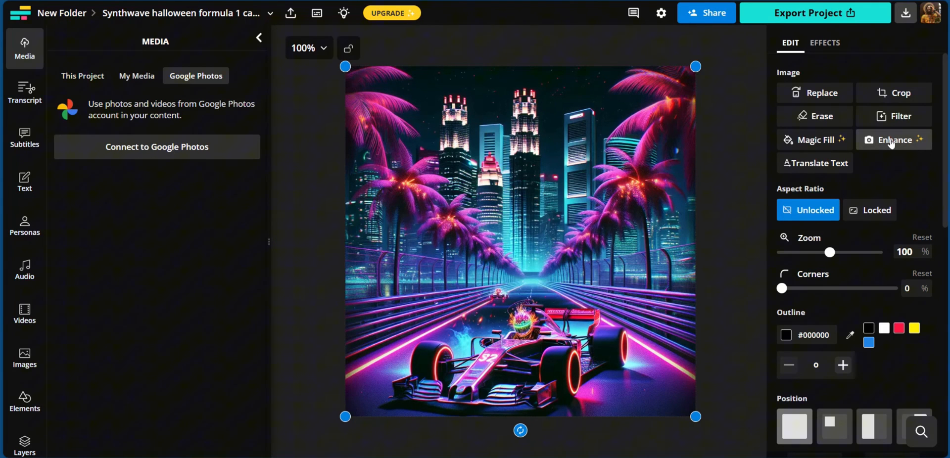
{"action": "scroll", "scroll_direction": "down", "scroll_amount": 3}
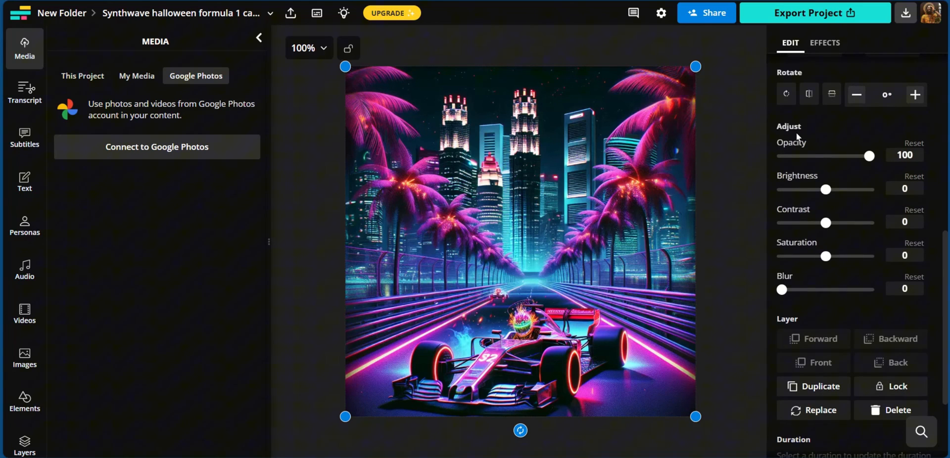
{"action": "scroll", "scroll_direction": "down", "scroll_amount": 3}
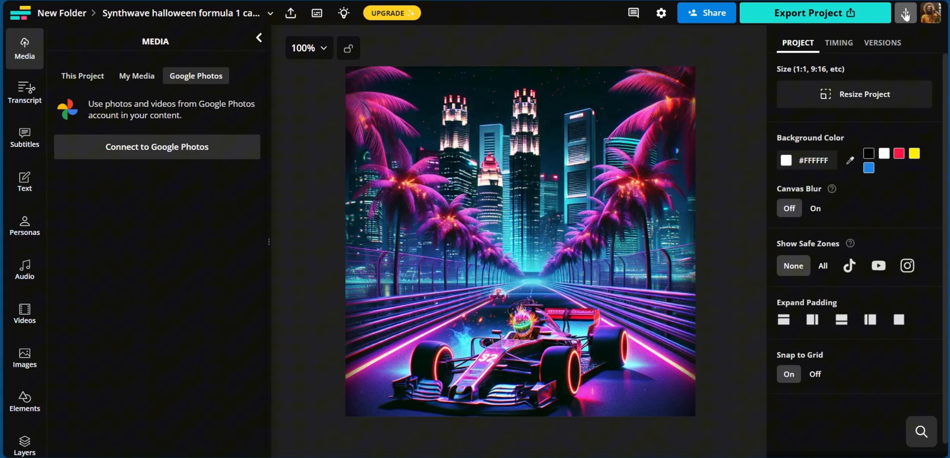
Export the project as a JPEG at the AUTO 1024 x 1024 resolution
{"action": "left_click", "coordinate": [905, 13]}
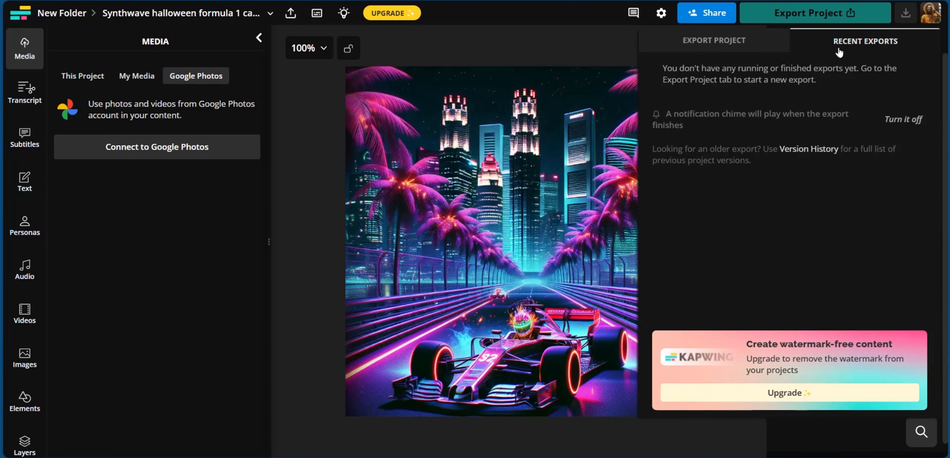
{"action": "left_click", "coordinate": [714, 40]}
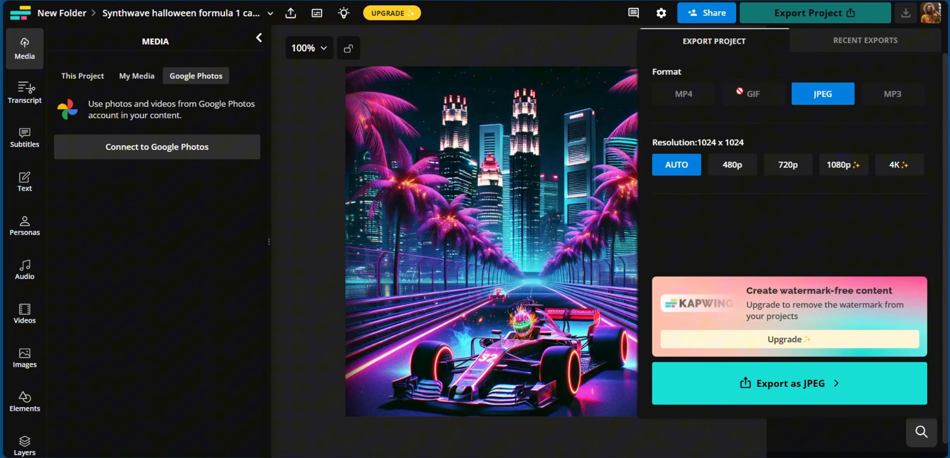
{"action": "mouse_move", "coordinate": [739, 91]}
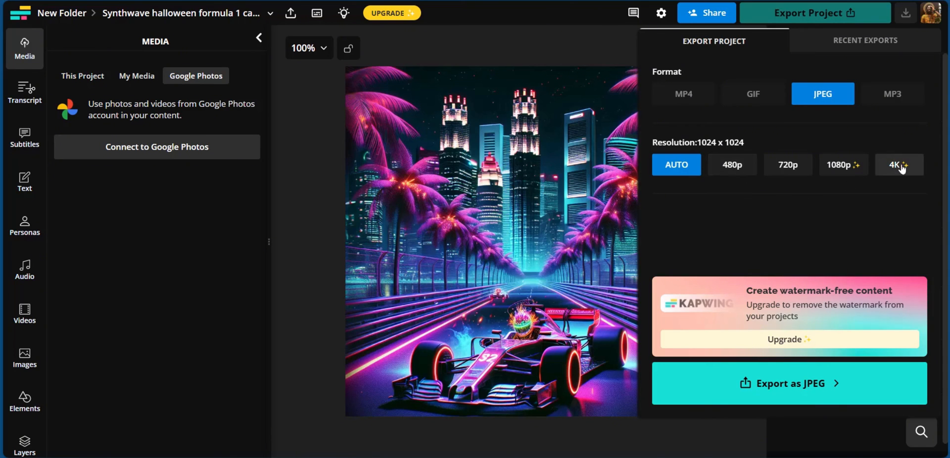
{"action": "mouse_move", "coordinate": [806, 112]}
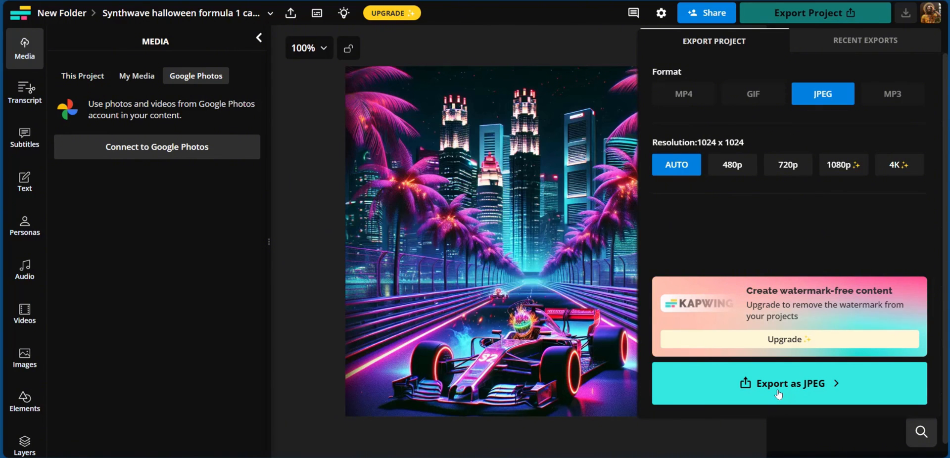
{"action": "mouse_move", "coordinate": [785, 391]}
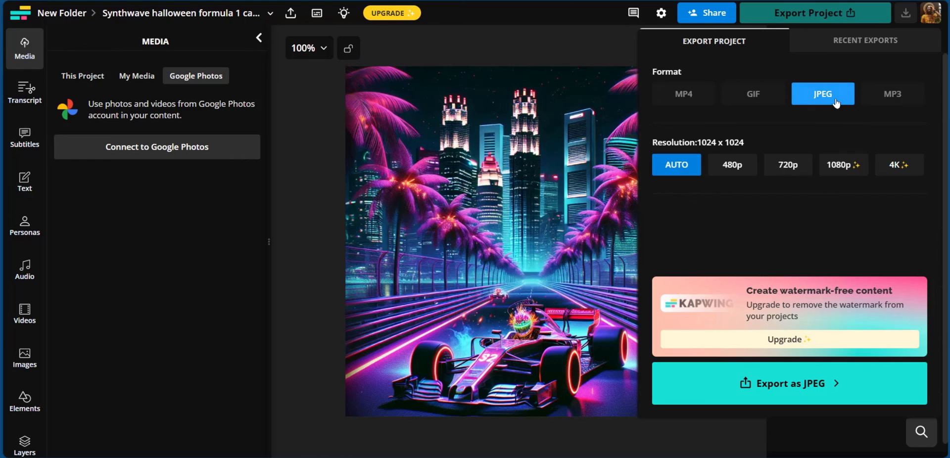
{"action": "left_click", "coordinate": [789, 383]}
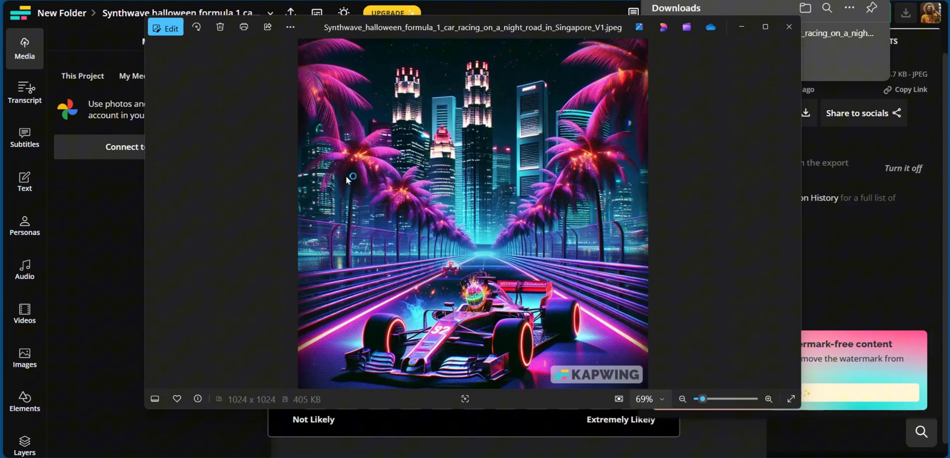
{"action": "mouse_move", "coordinate": [563, 381]}
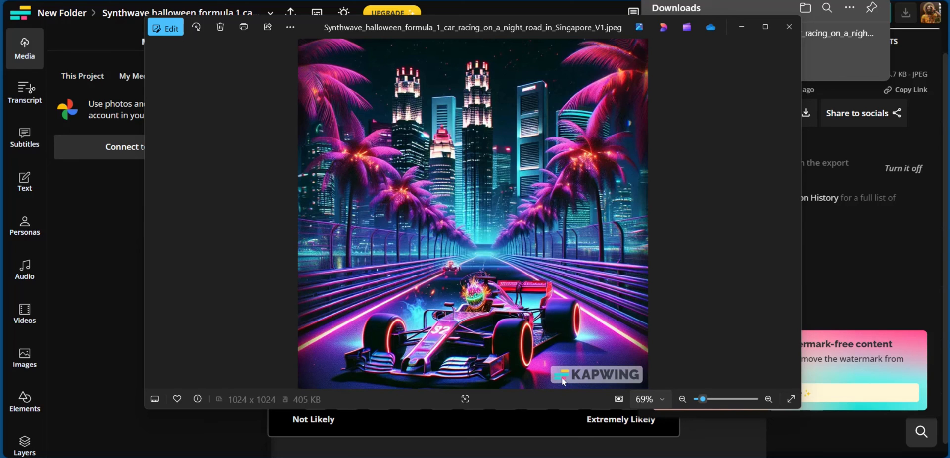